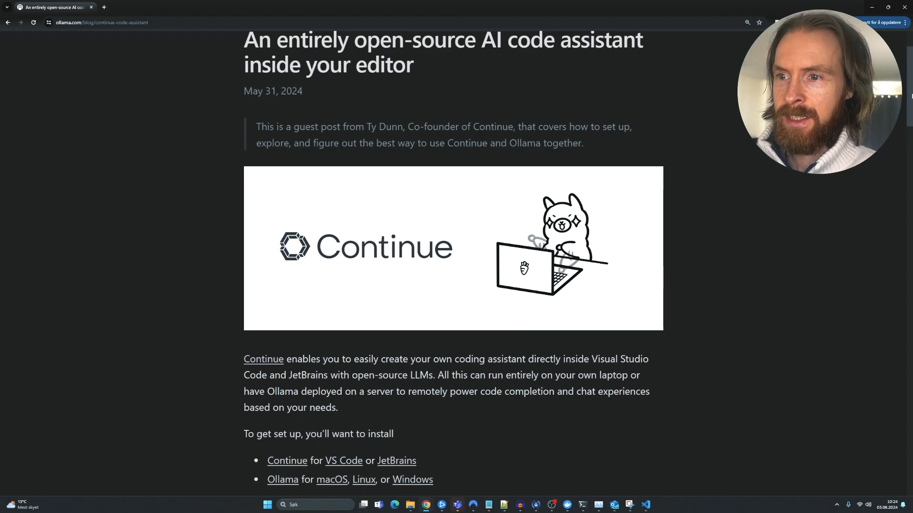
# Read through the Ollama blog post enlarged, highlighting the 'autocomplete and chat' and 'Llama 3 8B' headings.
pyautogui.scroll(-3)
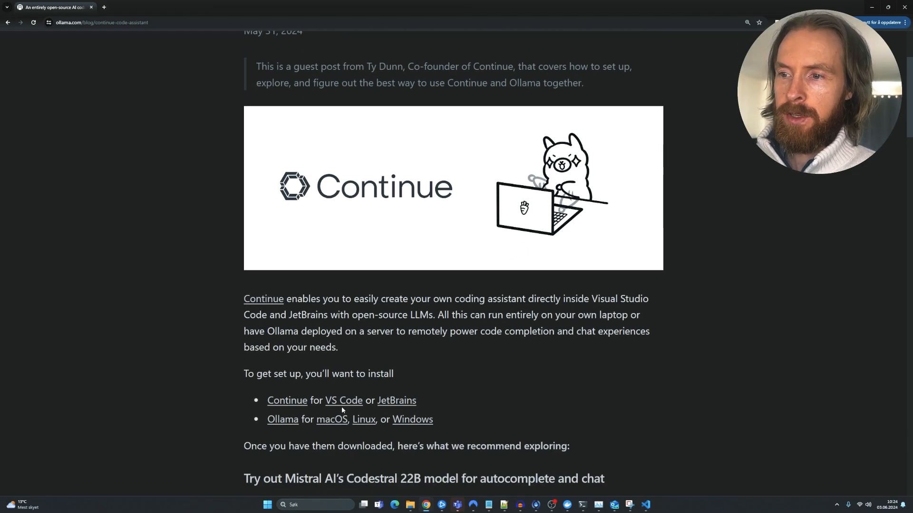
pyautogui.press('ctrl+plus')
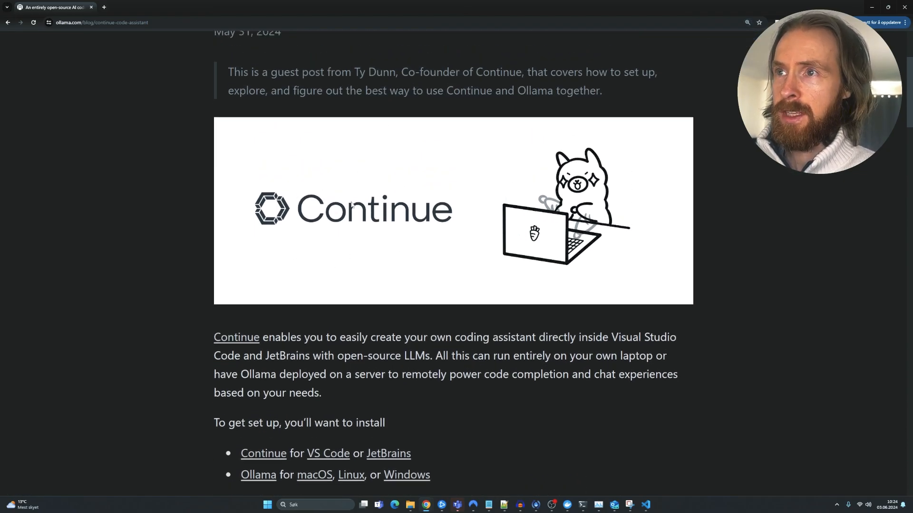
pyautogui.scroll(-3)
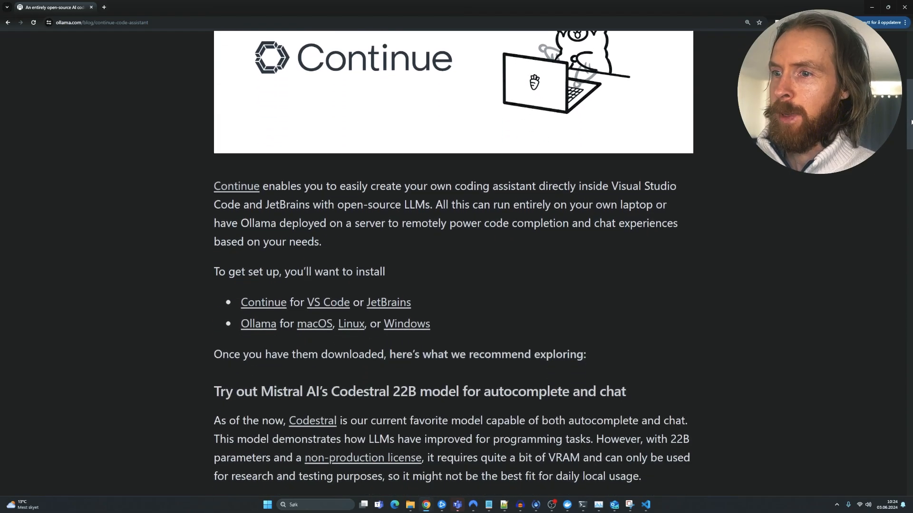
pyautogui.scroll(-3)
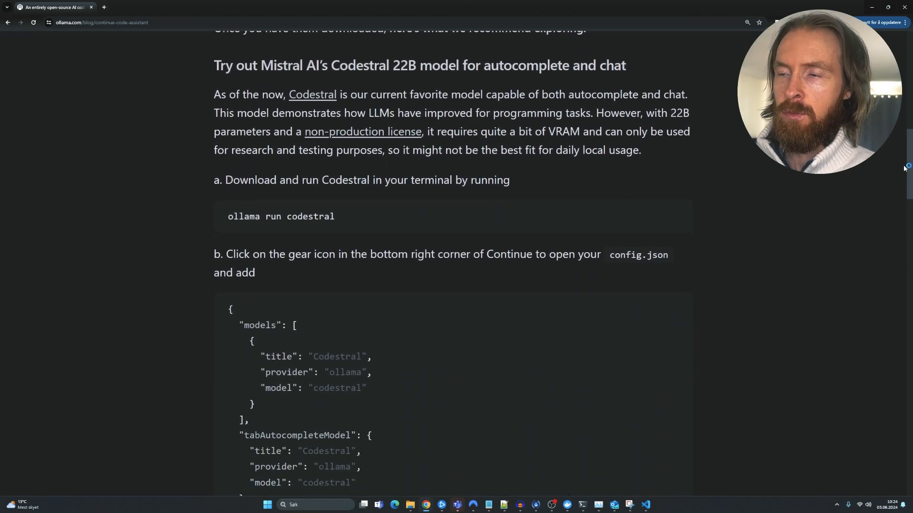
pyautogui.scroll(3)
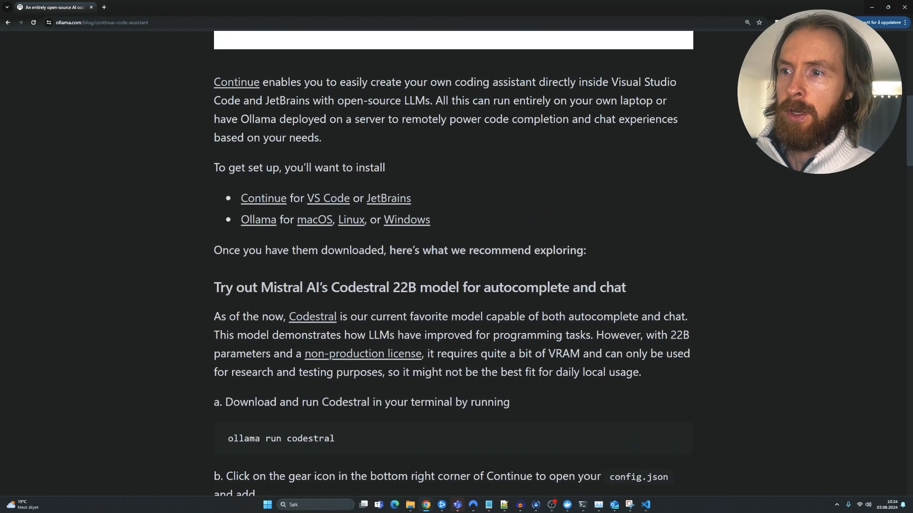
pyautogui.doubleClick(347, 287)
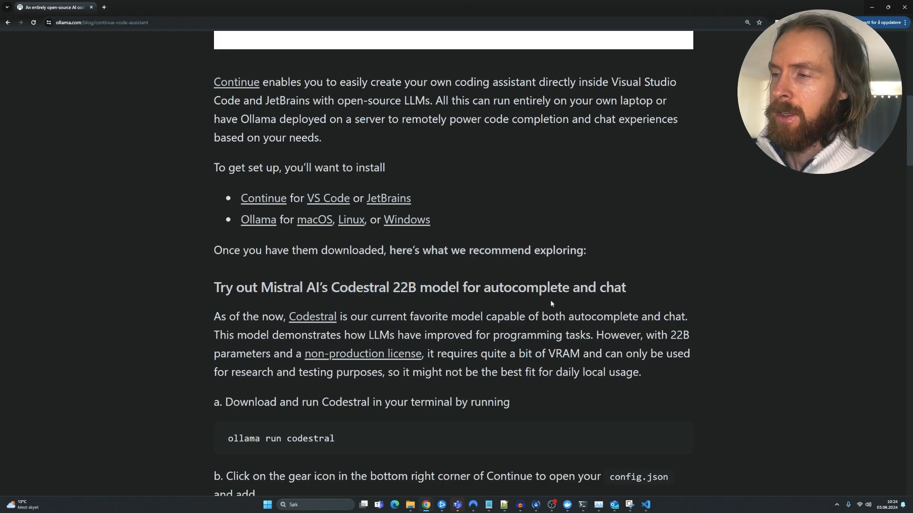
pyautogui.moveTo(482, 287); pyautogui.dragTo(625, 287)
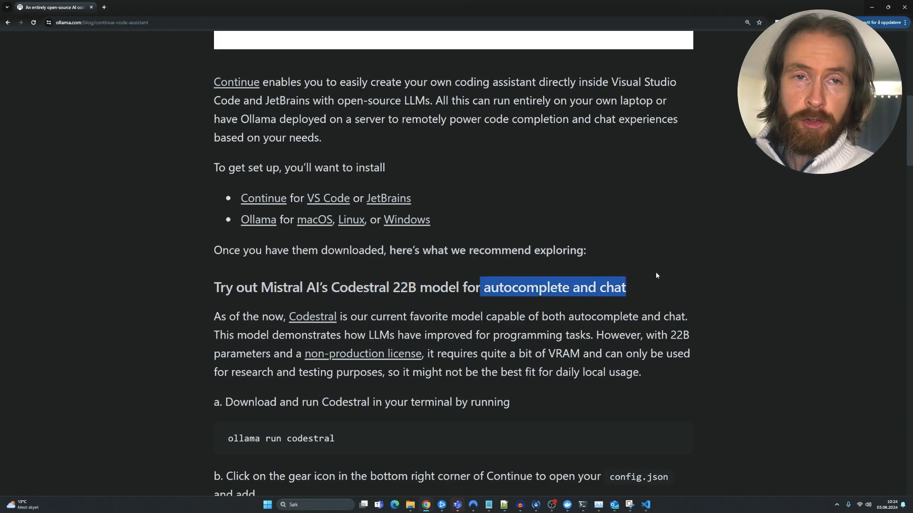
pyautogui.scroll(-3)
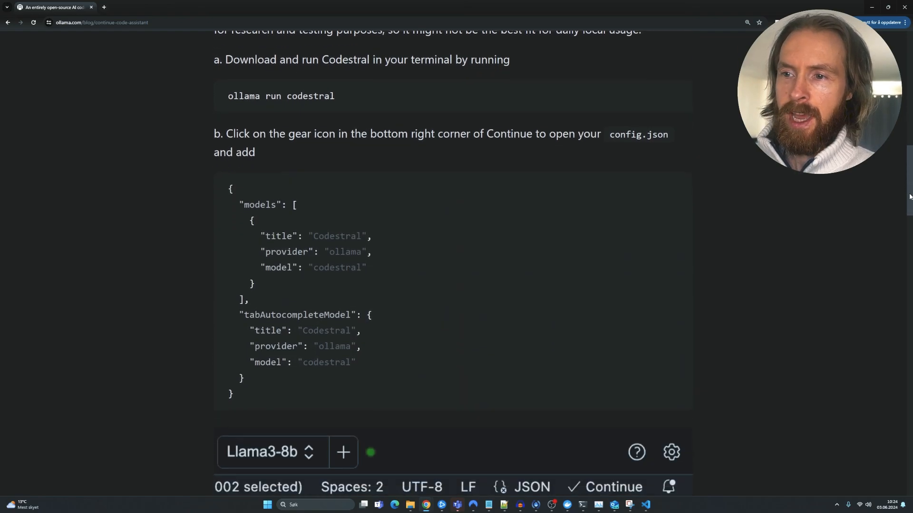
pyautogui.scroll(-3)
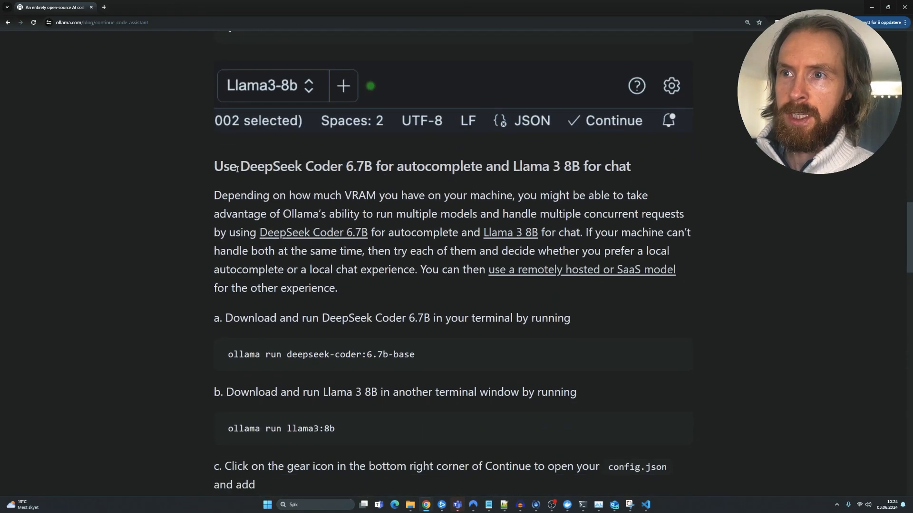
pyautogui.moveTo(520, 165); pyautogui.dragTo(580, 166)
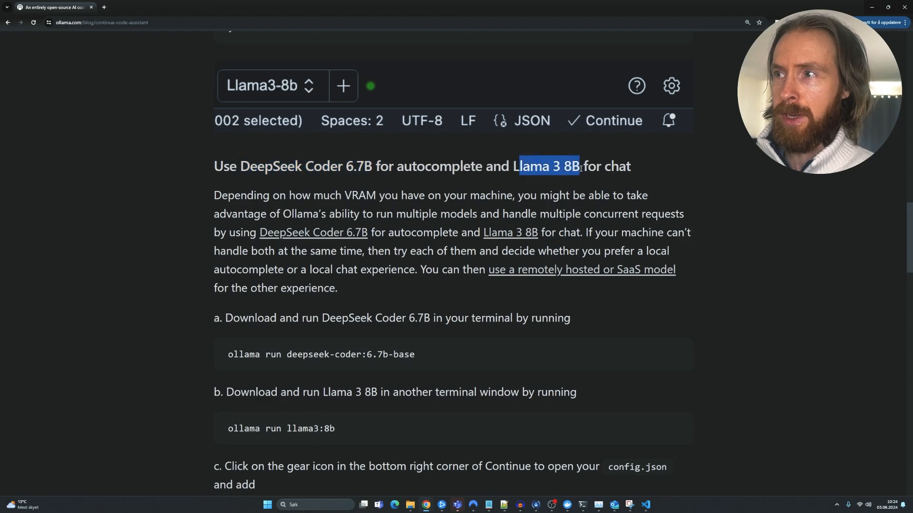
pyautogui.scroll(-3)
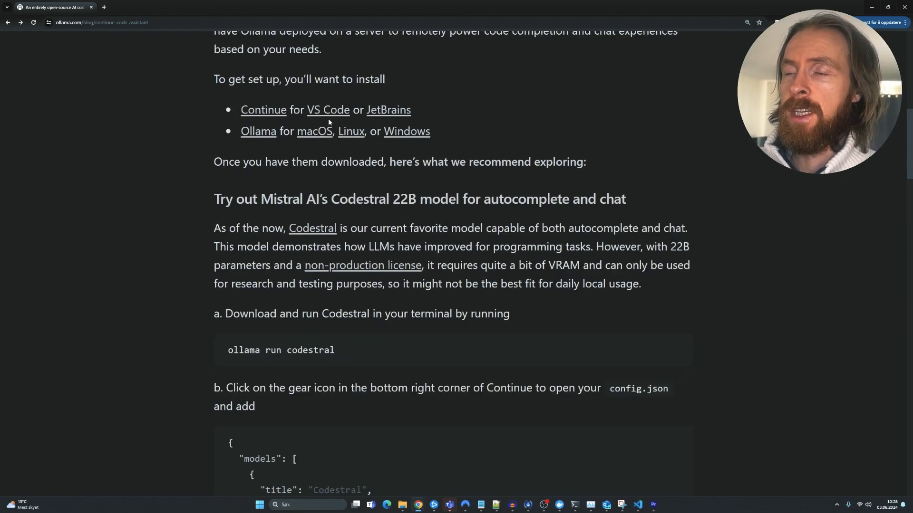
# Open Continue's VS Code marketplace page and the Ollama Windows download in new tabs, then start installing Continue.
pyautogui.click(264, 110)
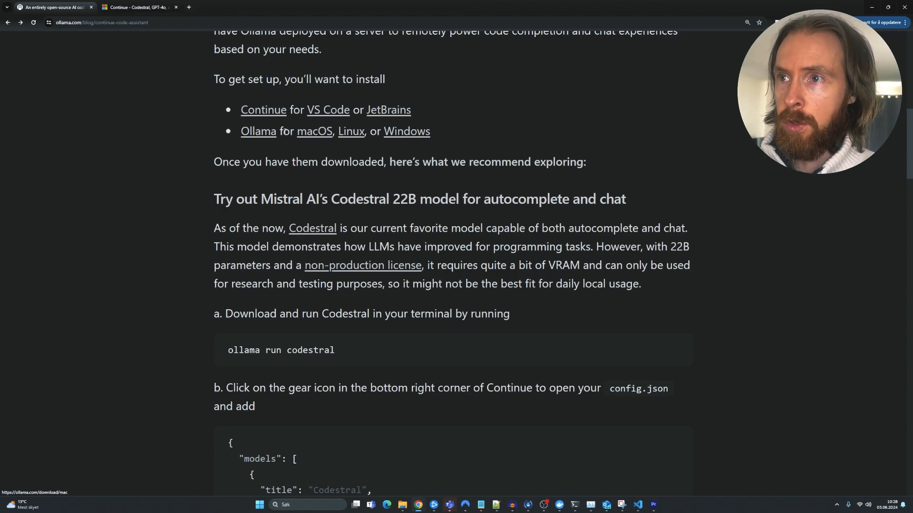
pyautogui.rightClick(406, 131)
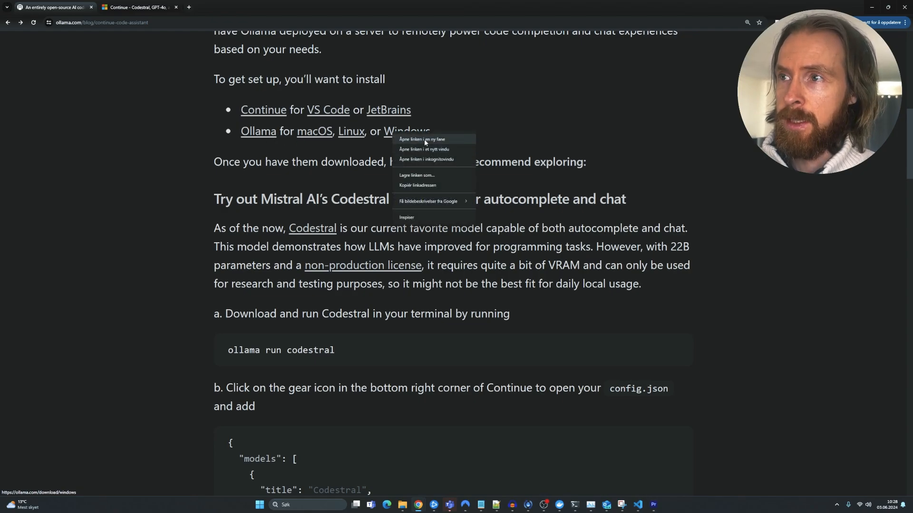
pyautogui.click(421, 140)
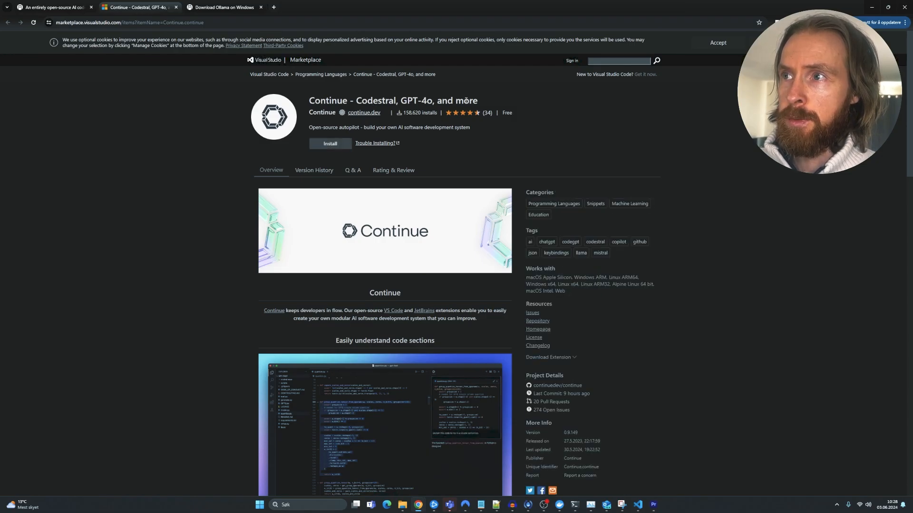
pyautogui.click(326, 144)
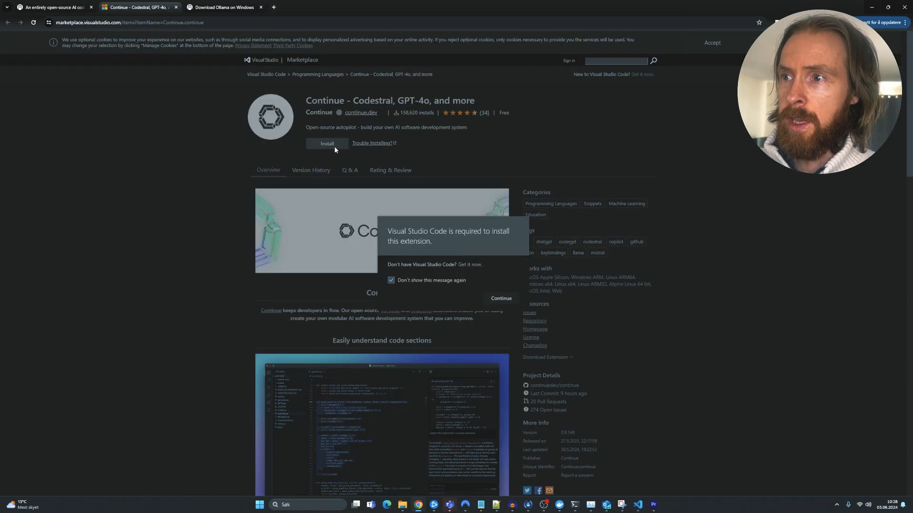
pyautogui.click(500, 298)
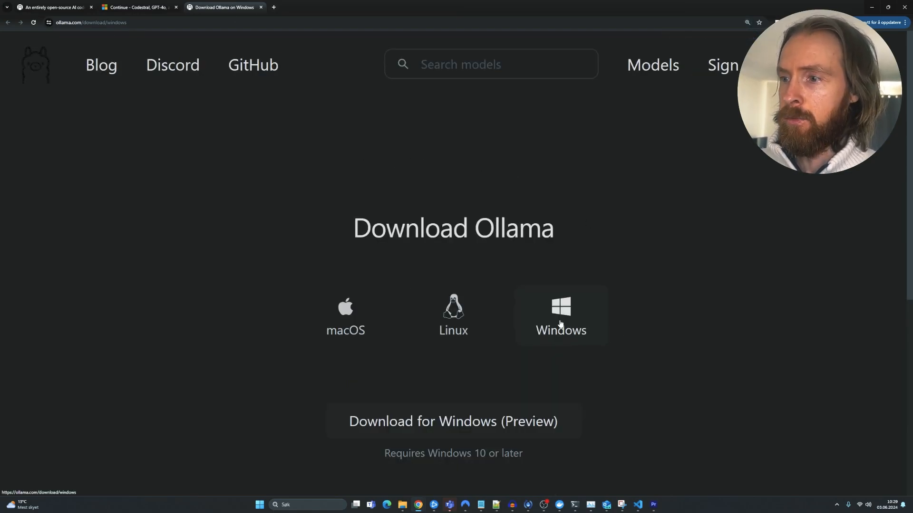
pyautogui.moveTo(702, 302)
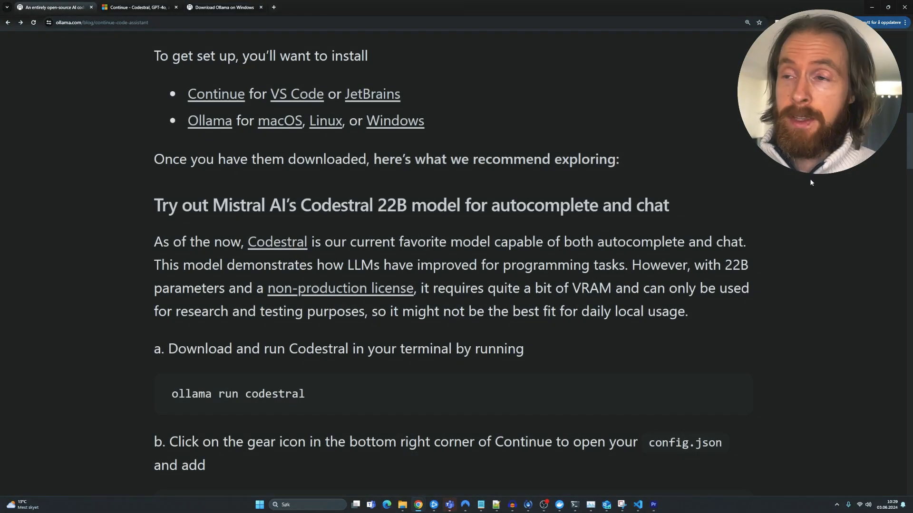
pyautogui.scroll(-3)
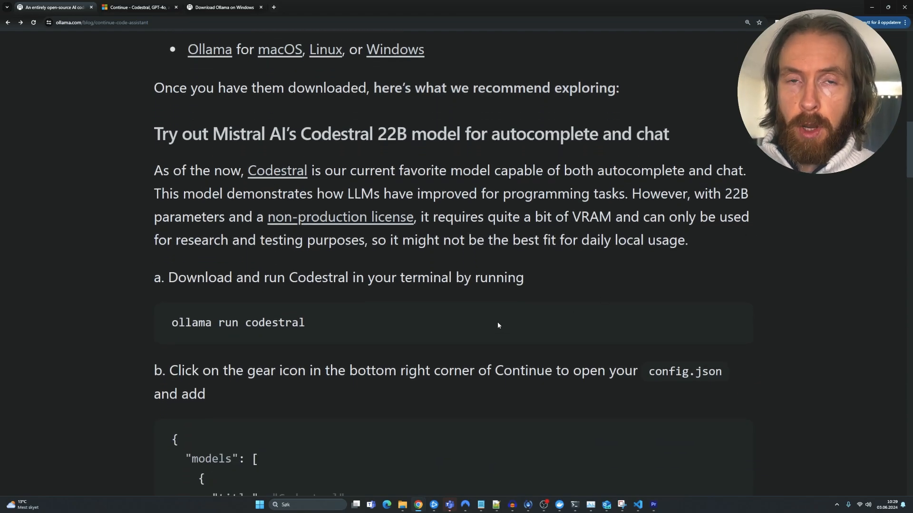
pyautogui.moveTo(538, 315)
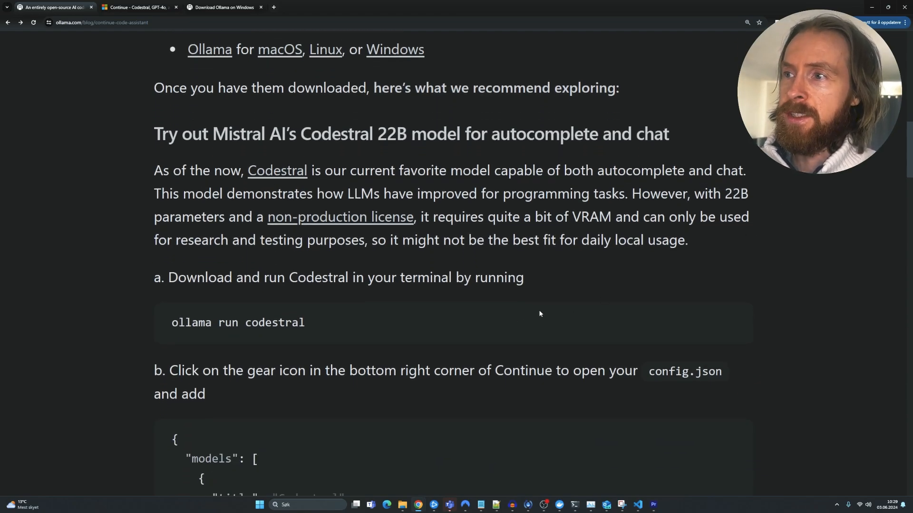
pyautogui.moveTo(681, 275)
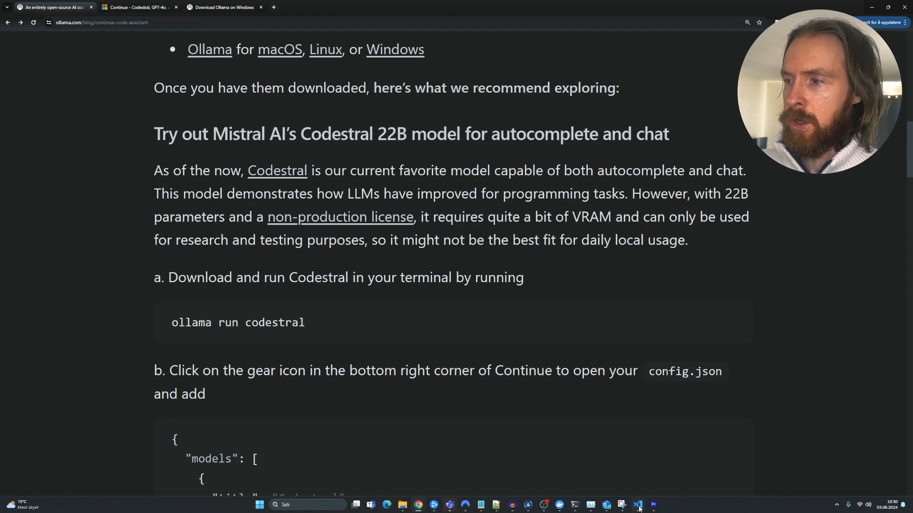
# Run 'ollama pull codestral' in the integrated terminal until the model download succeeds.
pyautogui.click(638, 505)
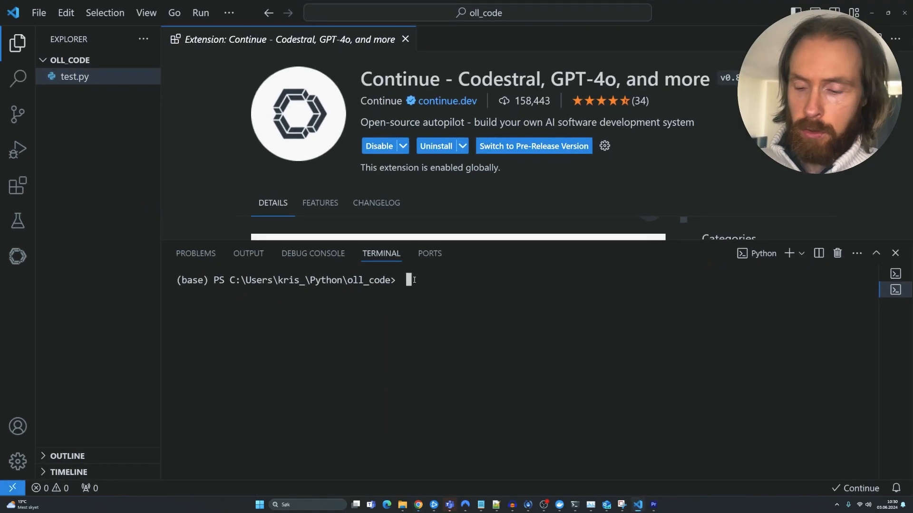
pyautogui.write('ollama pull nomic-embed-text')
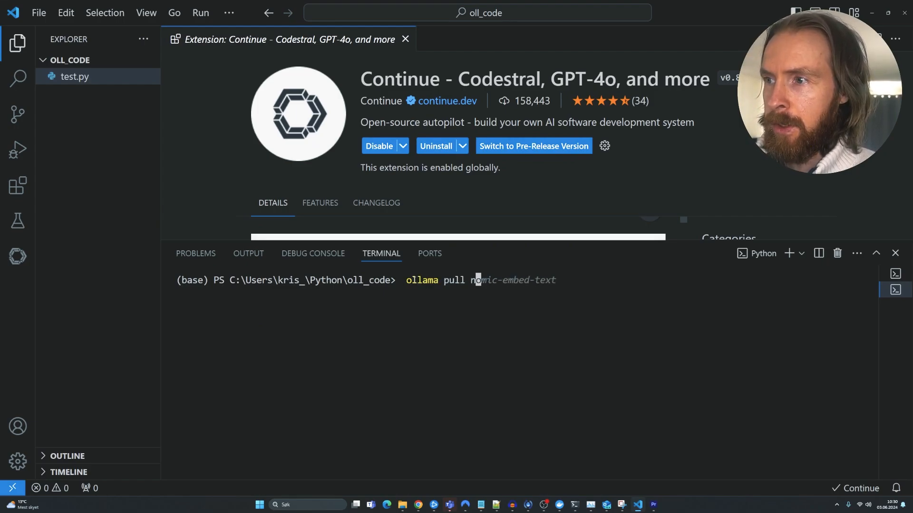
pyautogui.write('codestral')
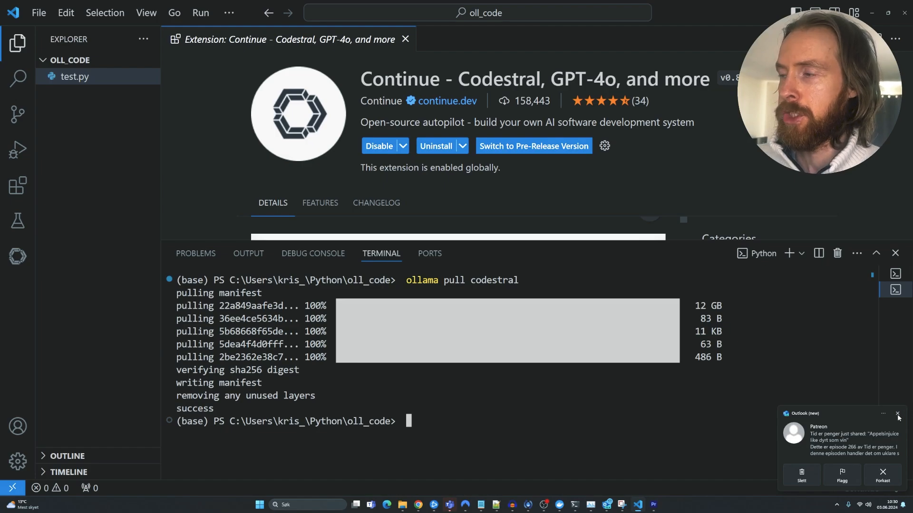
pyautogui.click(897, 414)
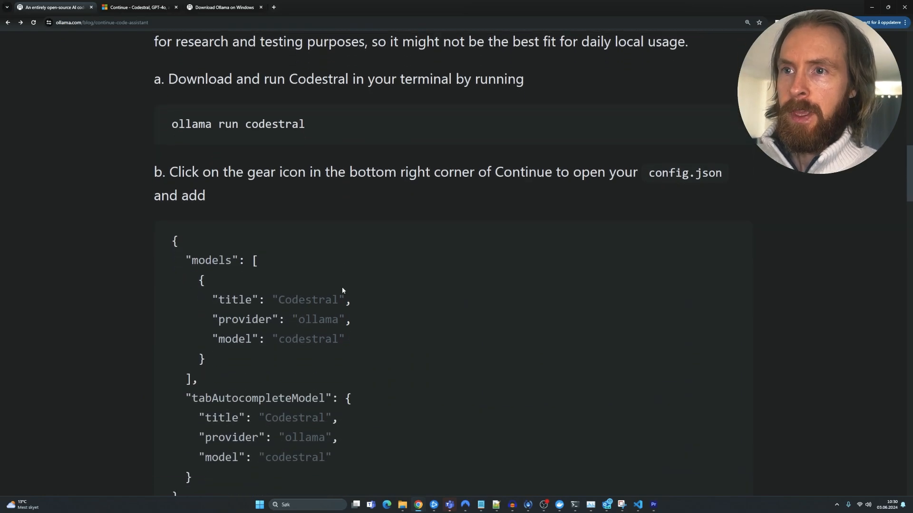
# Select the blog's Codestral config.json snippet for copying into Continue's configuration.
pyautogui.scroll(-3)
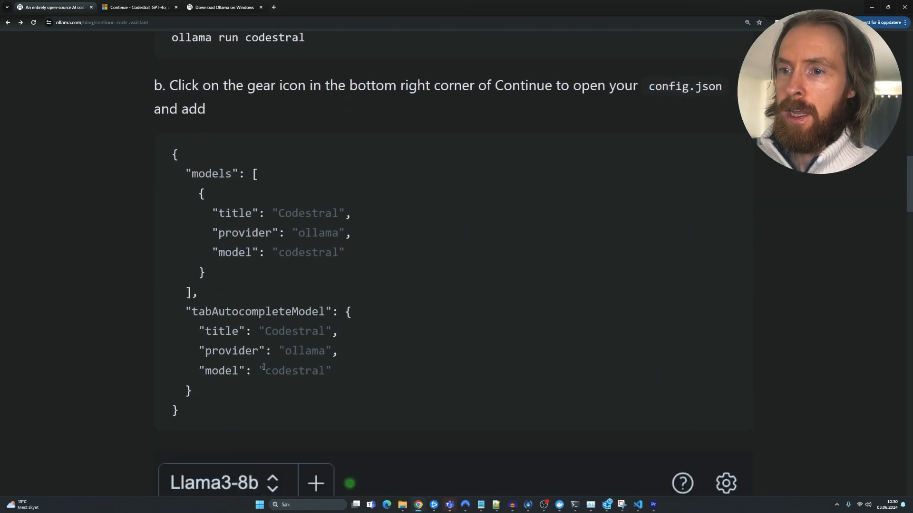
pyautogui.moveTo(209, 213); pyautogui.dragTo(187, 402)
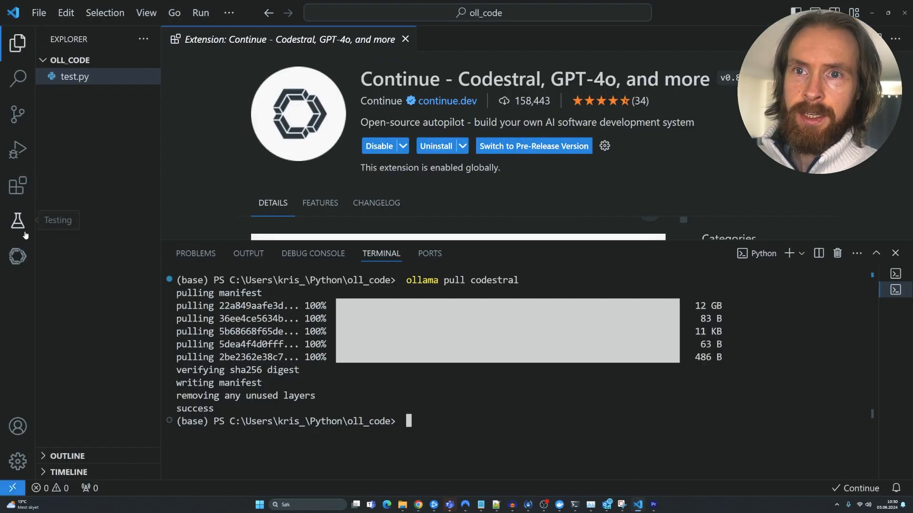
# Paste the Codestral models and tab-autocomplete block at the end of Continue's config.json.
pyautogui.click(17, 255)
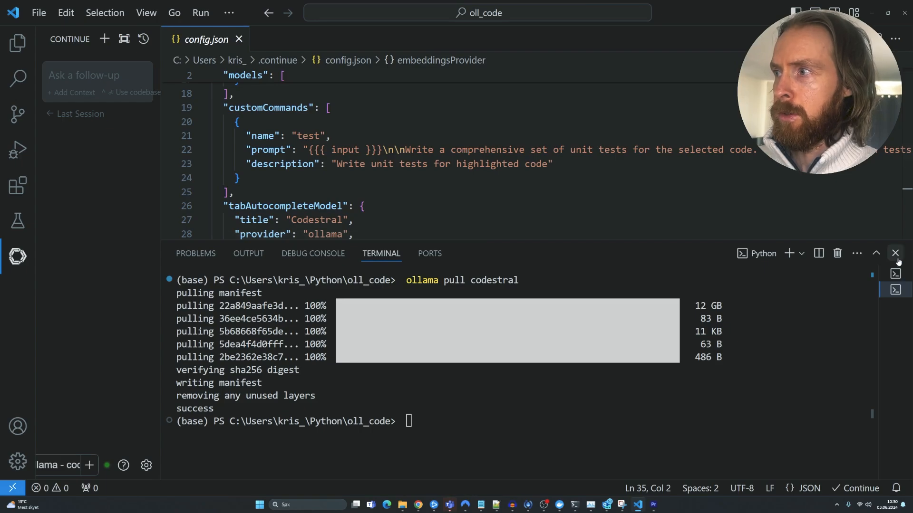
pyautogui.click(896, 253)
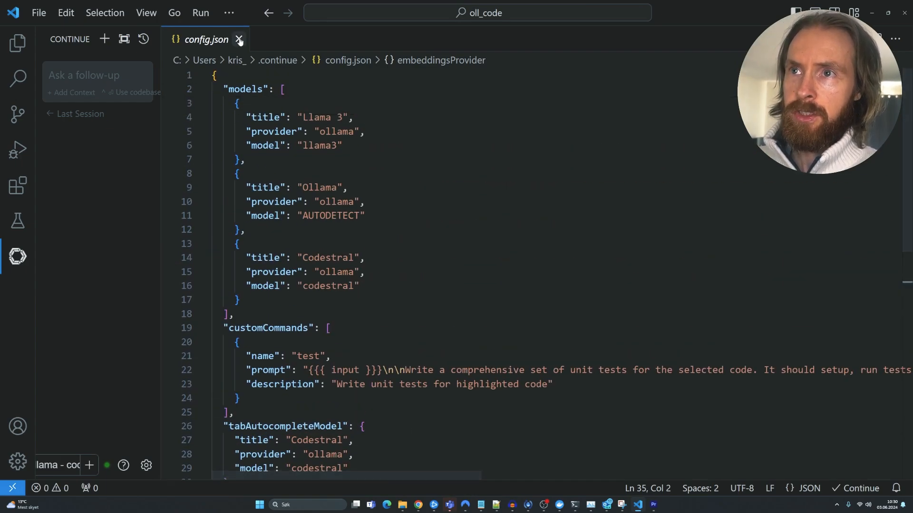
pyautogui.scroll(-3)
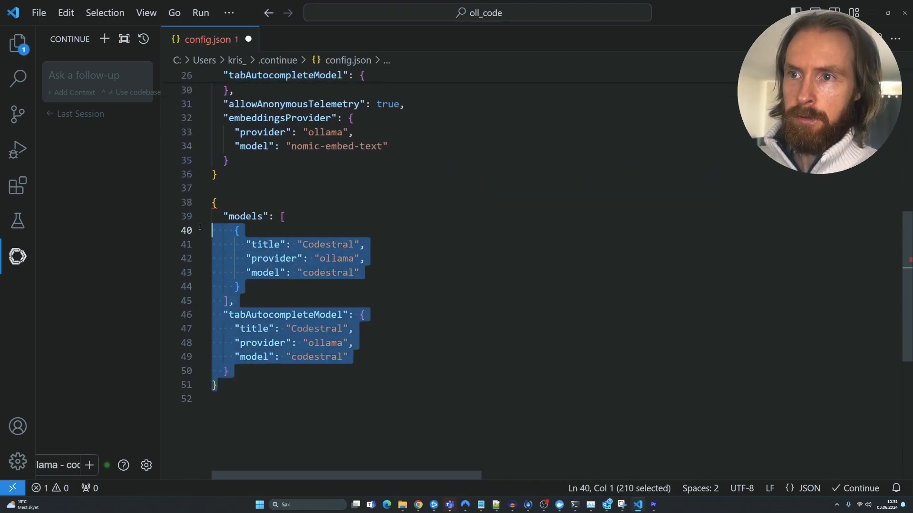
pyautogui.press('Delete')
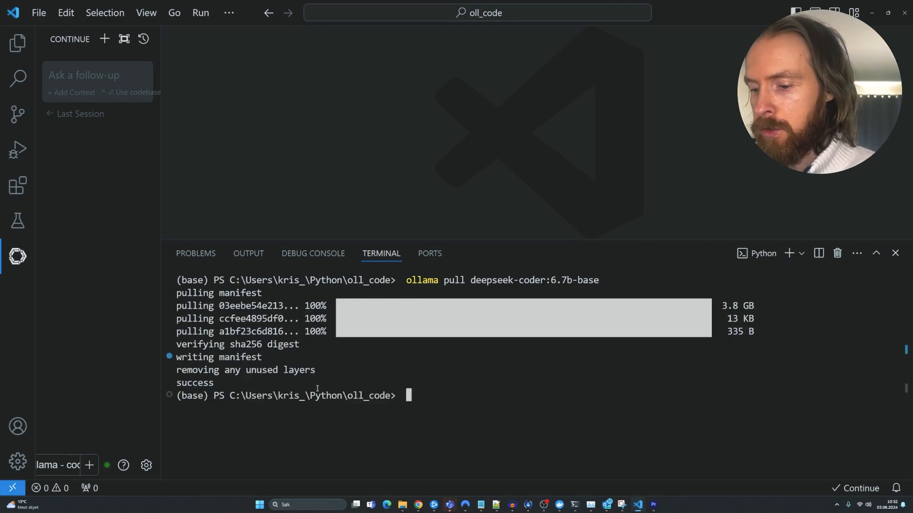
# Run the Ollama pull command in the terminal to download the DeepSeek Coder 6.7B base model.
pyautogui.write('ollama pull codestral')
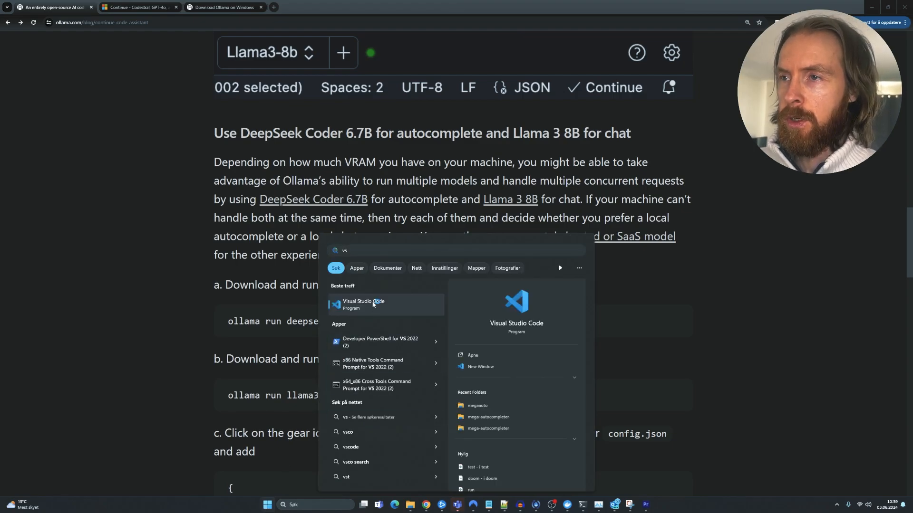
# Launch Visual Studio Code on the oll_code project, bring up test.py and the Continue sidebar.
pyautogui.click(362, 304)
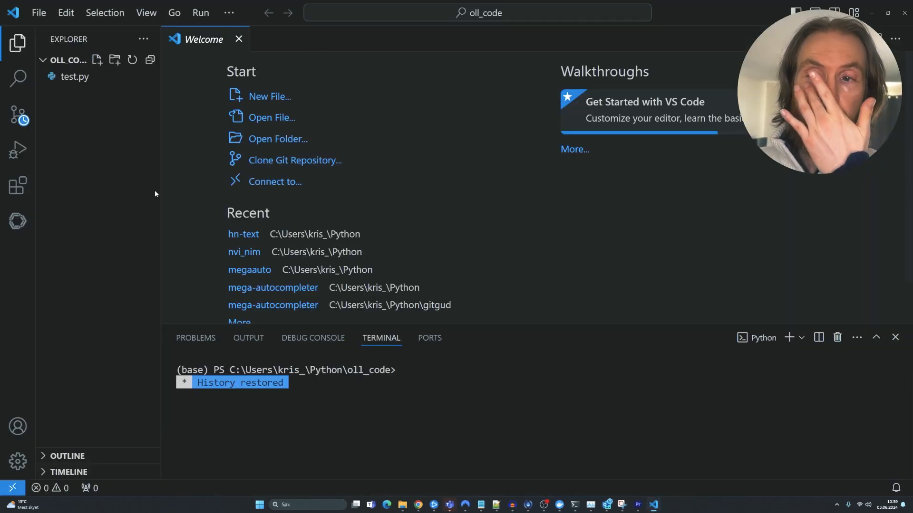
pyautogui.click(895, 338)
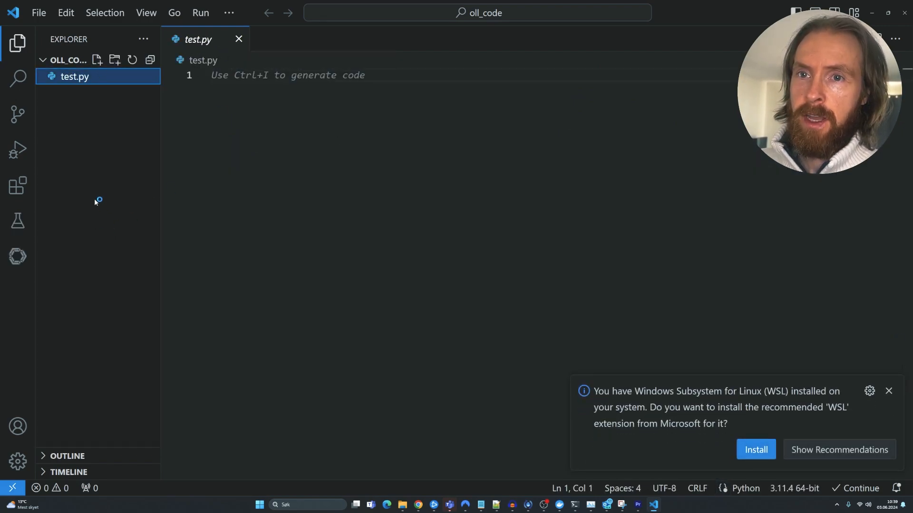
pyautogui.click(17, 256)
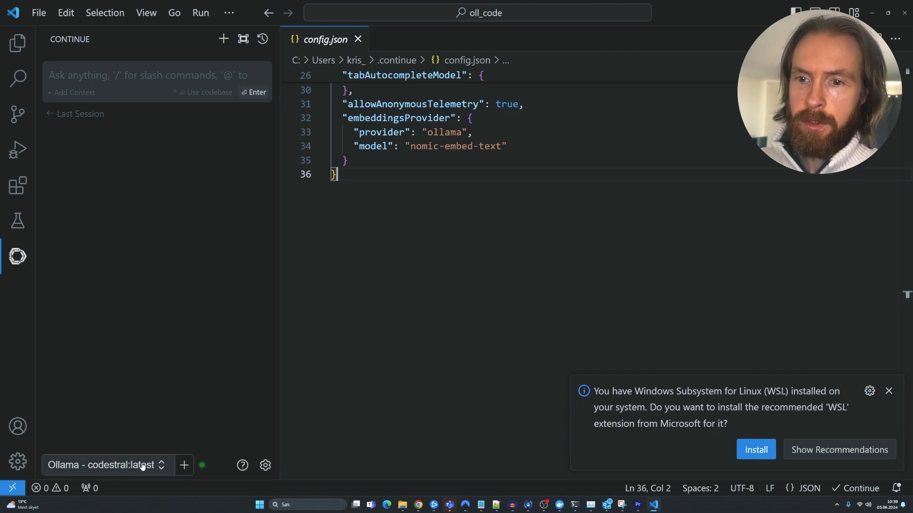
pyautogui.click(104, 465)
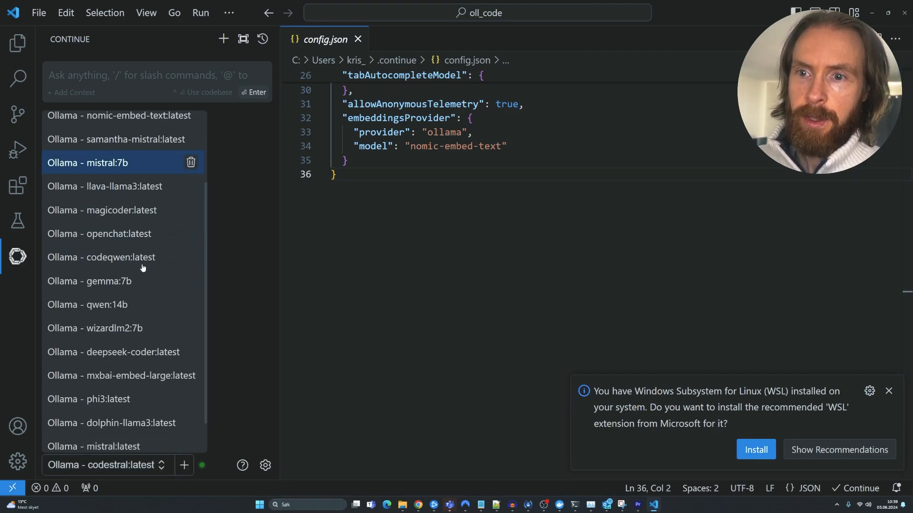
pyautogui.scroll(-3)
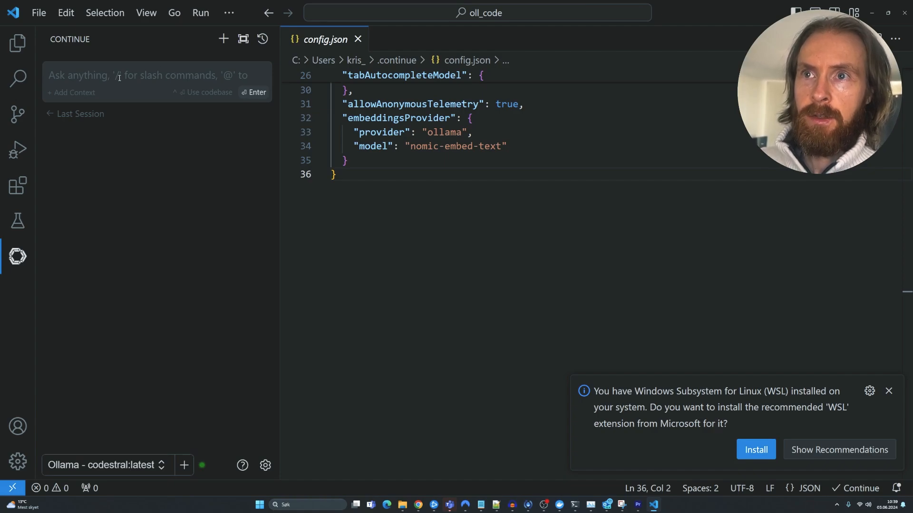
pyautogui.moveTo(134, 93)
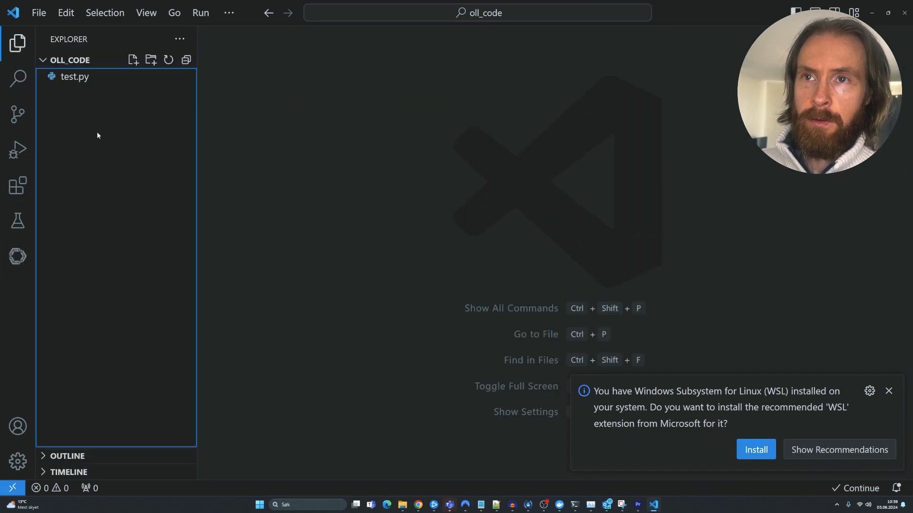
# Write a substring-counter comment in test.py, accept the autocompleted count_substrings function and add '# test the function'.
pyautogui.doubleClick(74, 76)
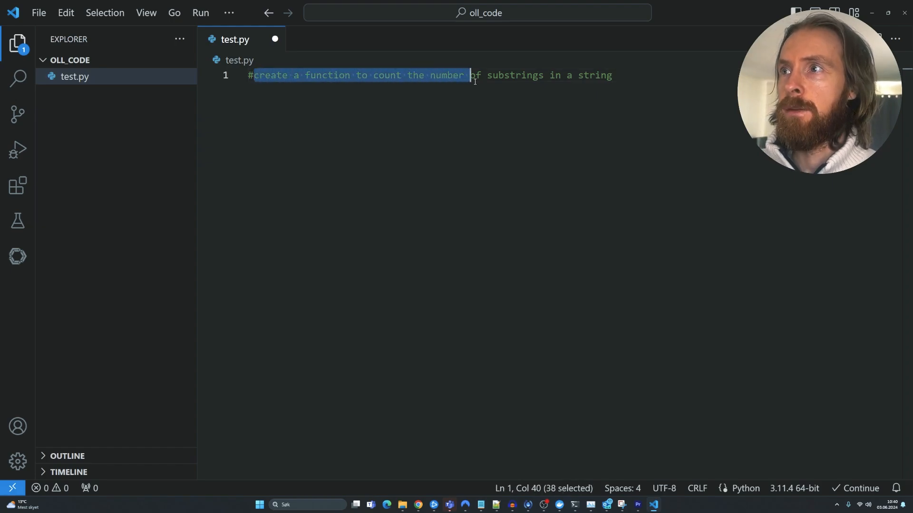
pyautogui.click(620, 75)
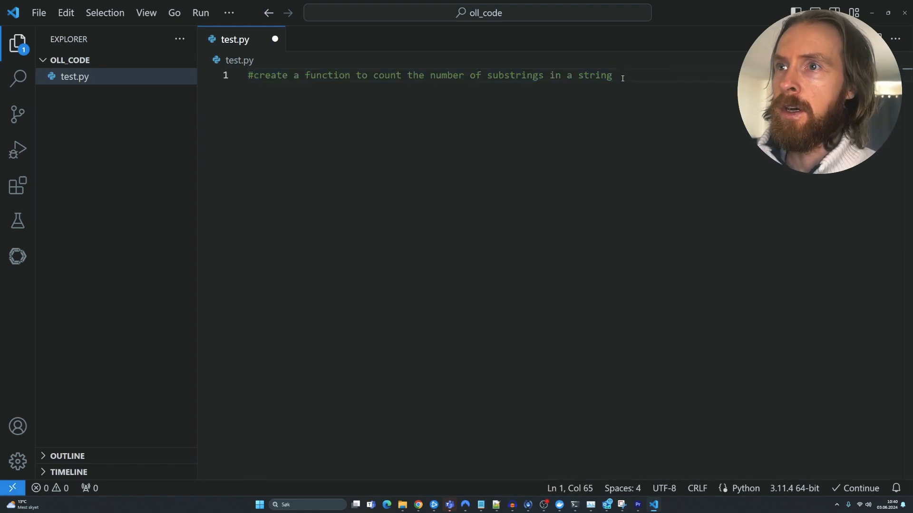
pyautogui.write('def')
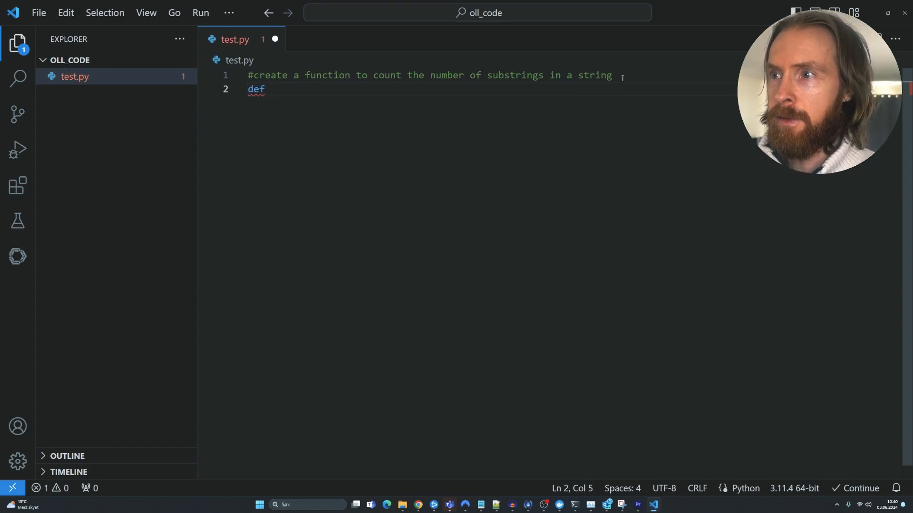
pyautogui.write('count_substrings(string, sub):')
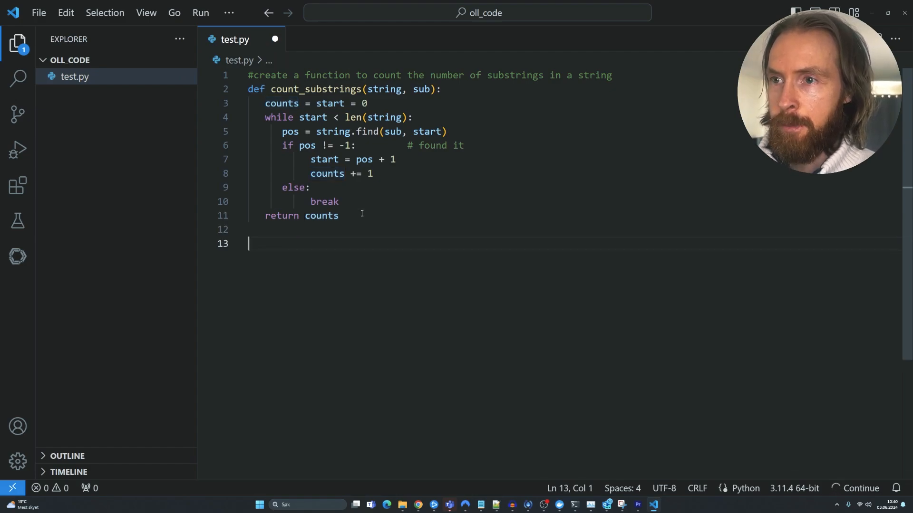
pyautogui.write('# test the function')
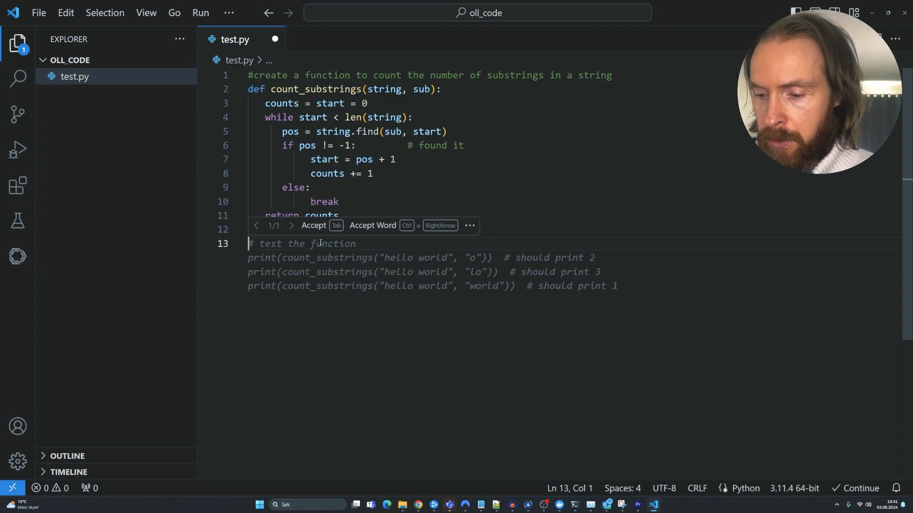
# Add a '#test the func with a user input' comment, accept the generated input code and run test.py.
pyautogui.write('#tese')
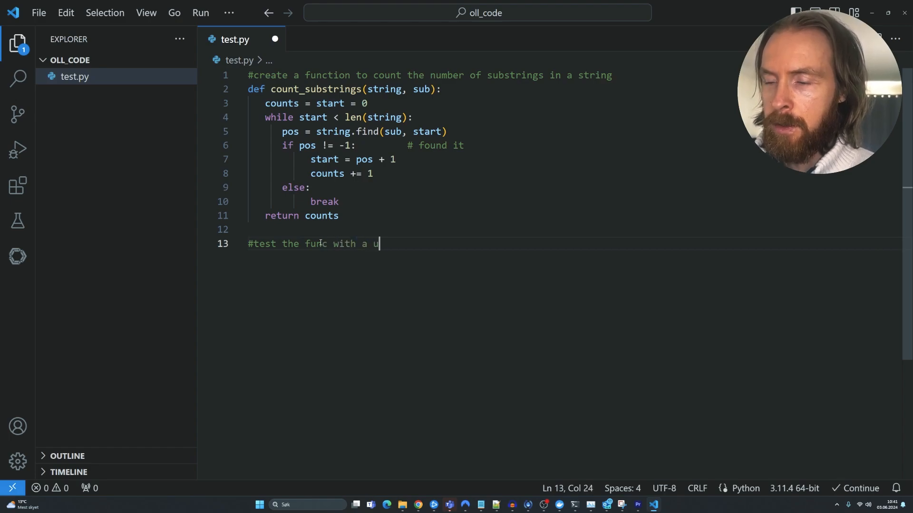
pyautogui.write('ser input')
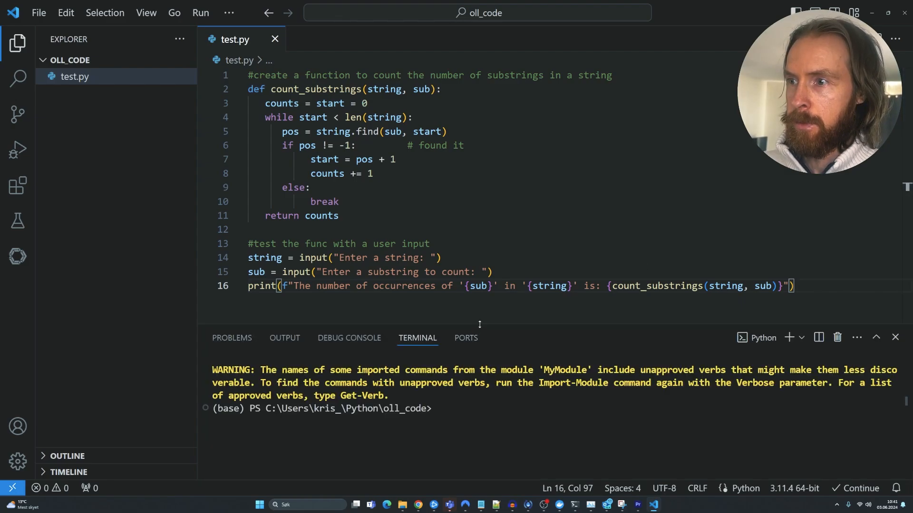
pyautogui.click(199, 12)
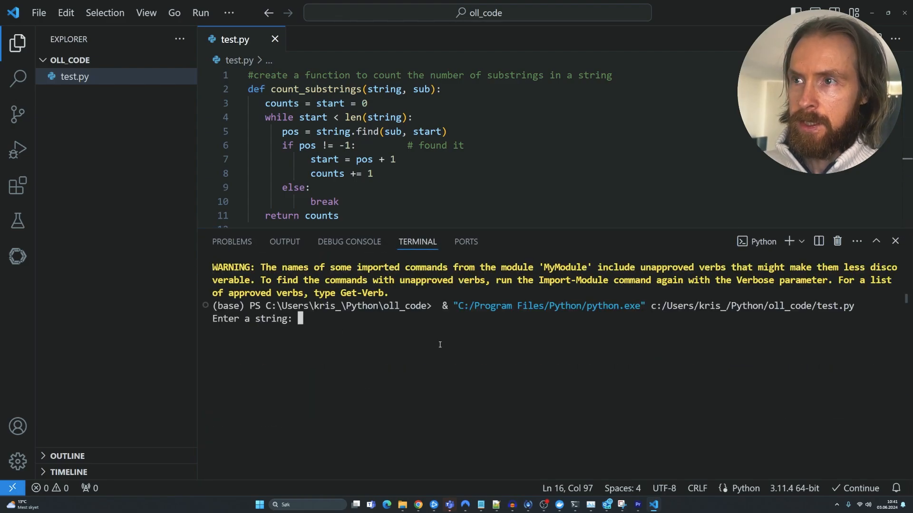
# Enter 'gpt5 is gonna be a huuuge model' with substring 'gpt5', which counts one occurrence.
pyautogui.write('gpt5 is')
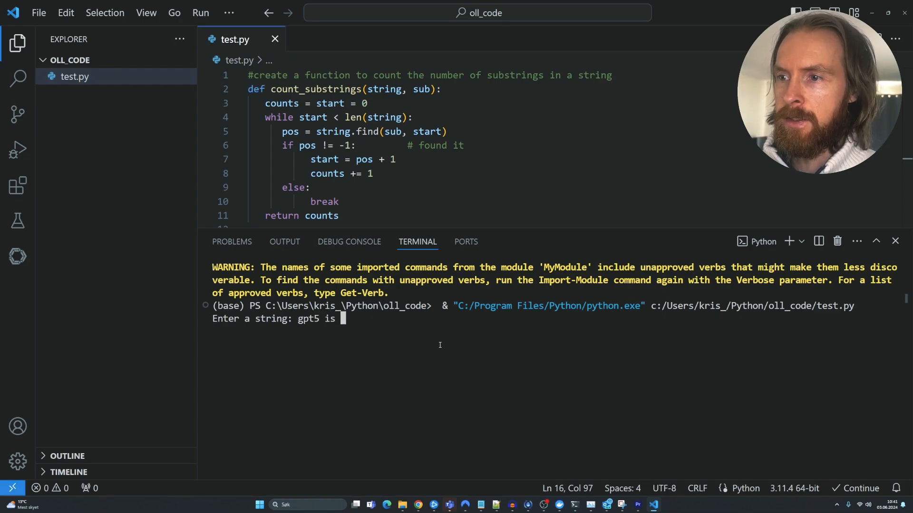
pyautogui.write('gonna be a h')
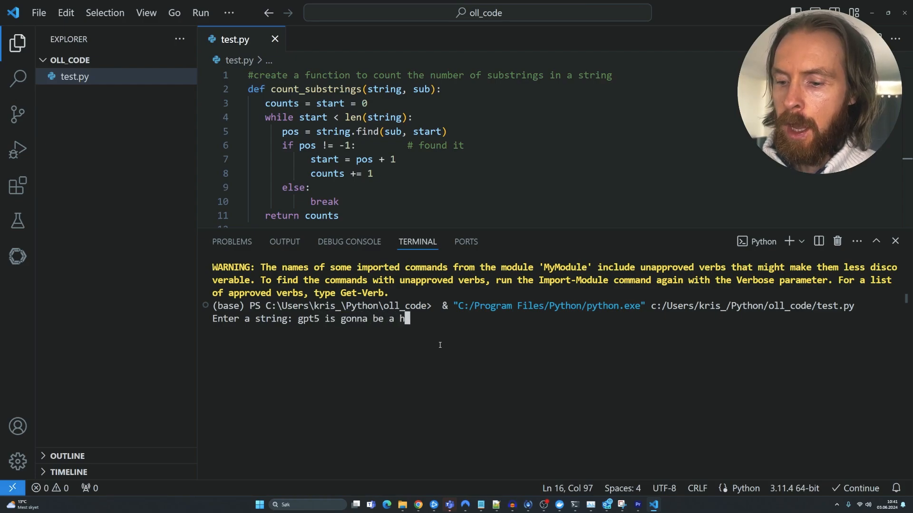
pyautogui.write('uuuge model')
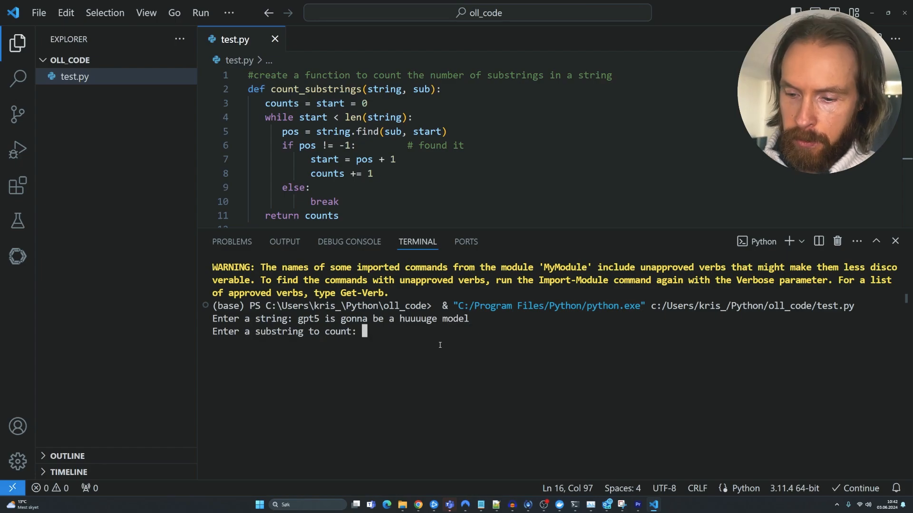
pyautogui.write('gpt5')
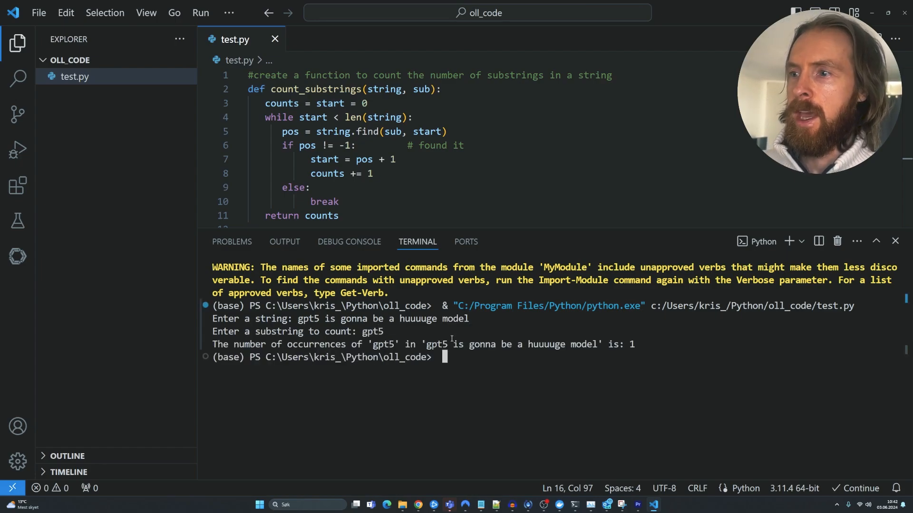
pyautogui.moveTo(284, 344); pyautogui.dragTo(539, 345)
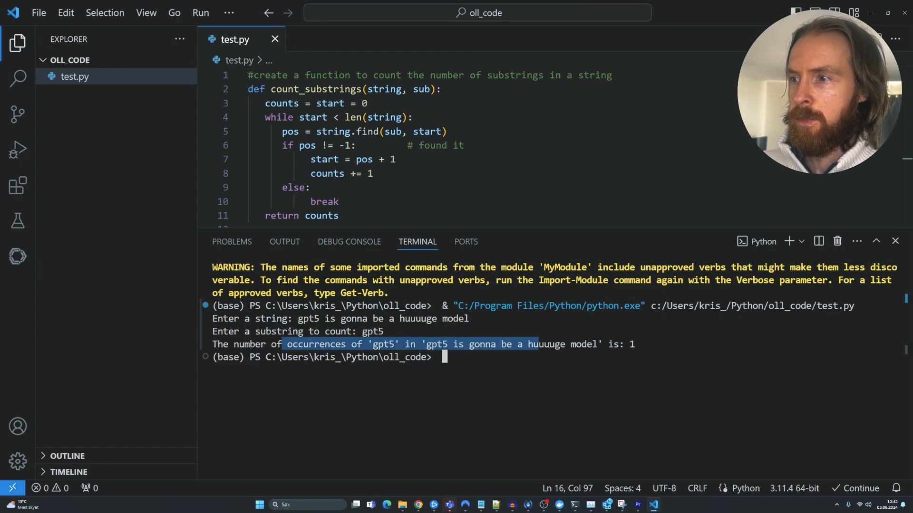
# Run the script again with 'gpt5 is gonna be a huuuuge model' and substring 'g'.
pyautogui.click(483, 364)
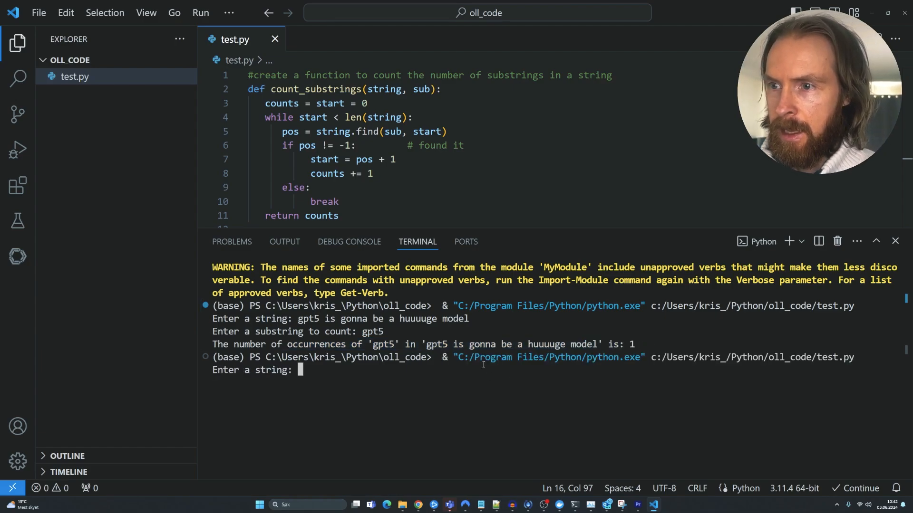
pyautogui.write('gpt5 is gonna be a huuuuge model')
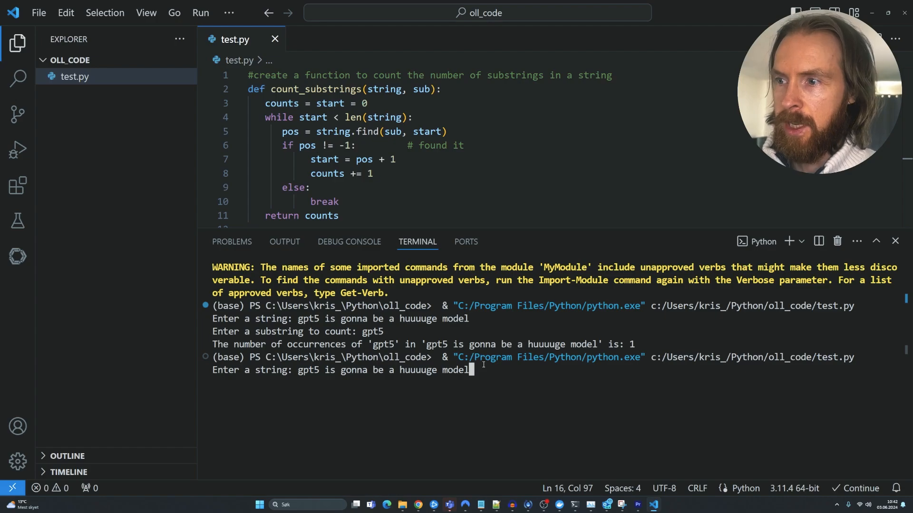
pyautogui.write('g')
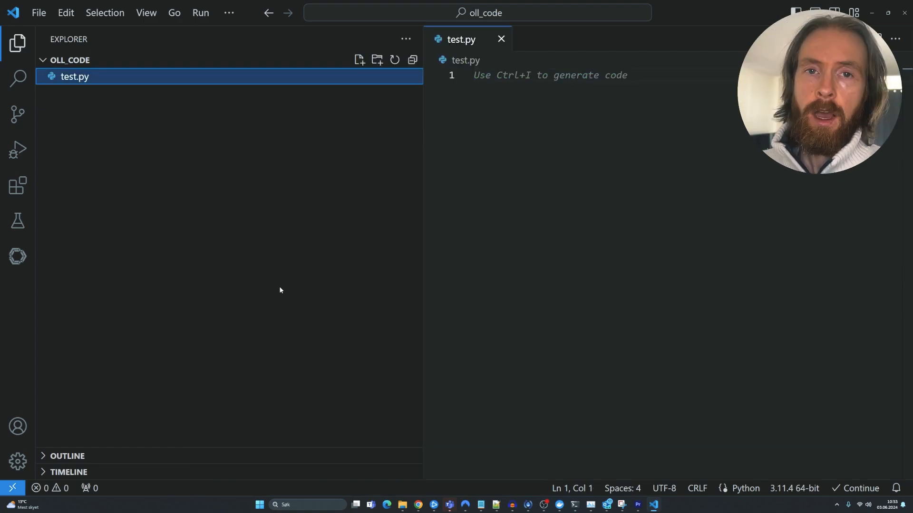
# Ask Continue chat for a Python substring-count function, copy count_substring into test.py with the 'hello hello' example printing 2.
pyautogui.click(18, 258)
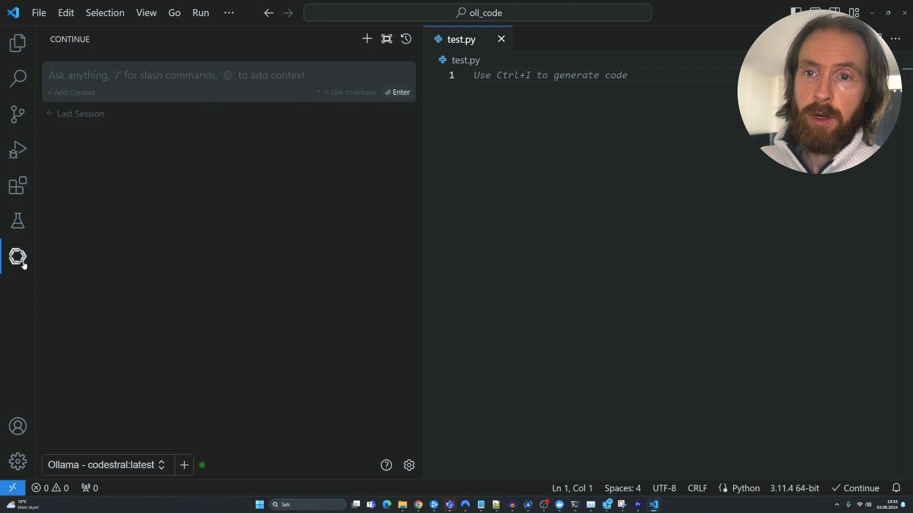
pyautogui.write('In python write a function to count the number of substring in a string')
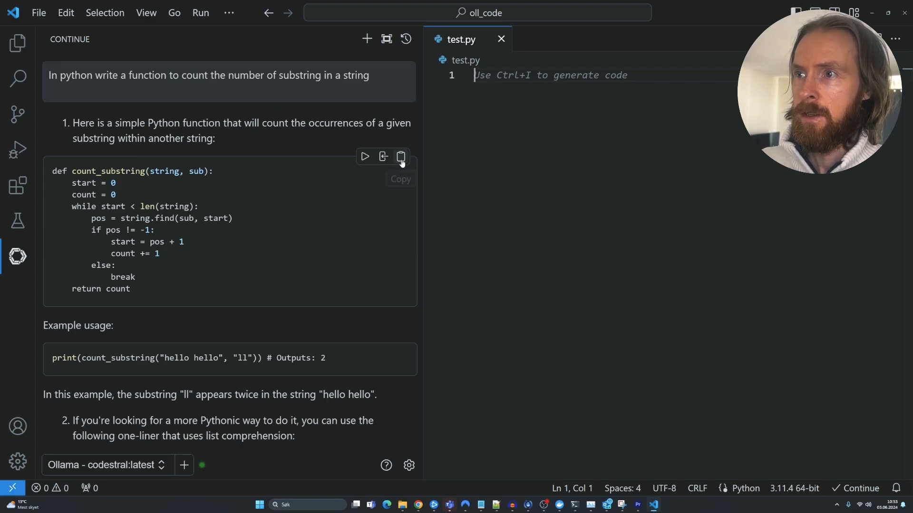
pyautogui.click(382, 157)
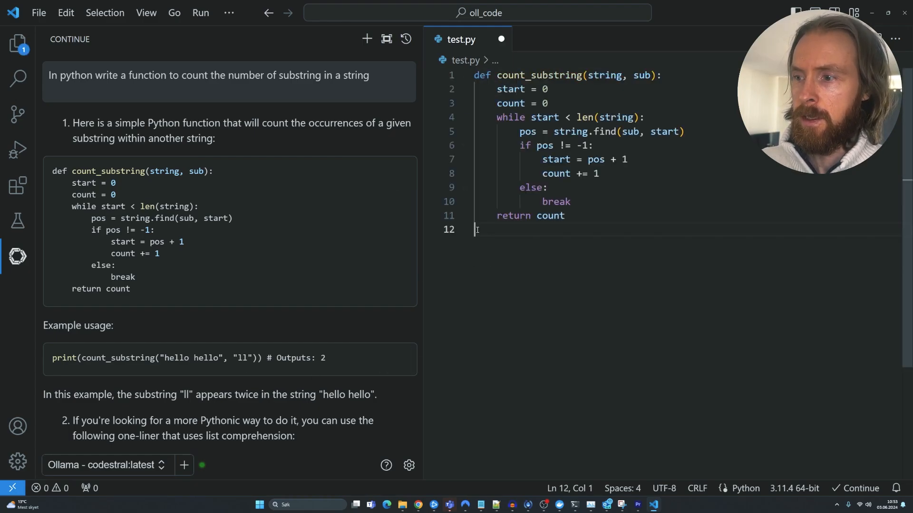
pyautogui.write('print(count_substring("hello hello", "ll")) # Outputs: 2')
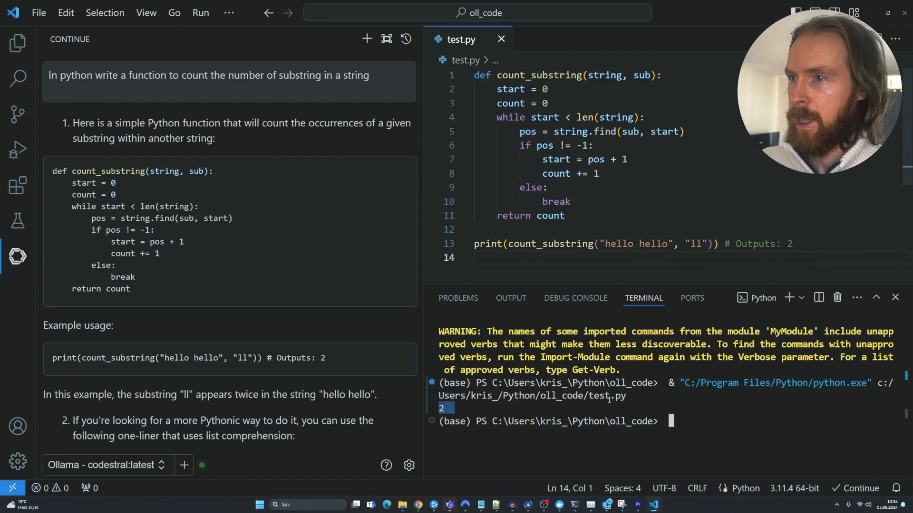
pyautogui.moveTo(256, 228)
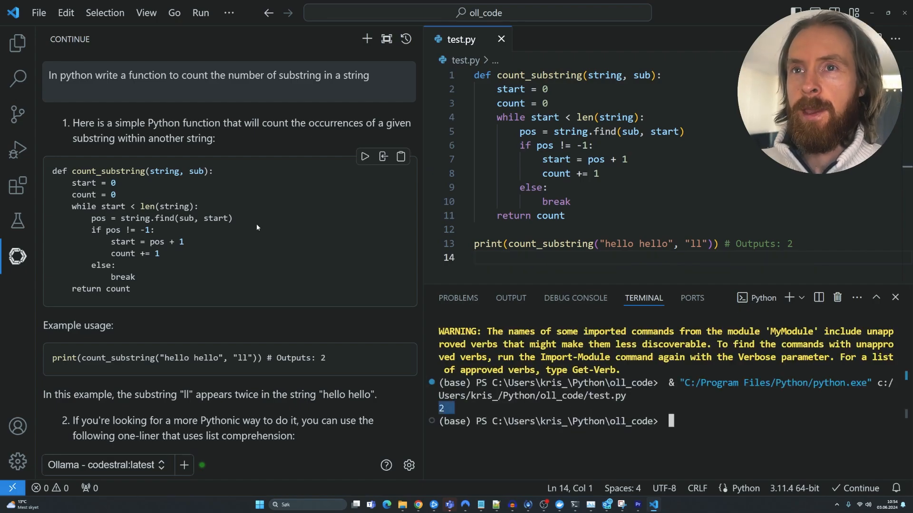
# Generate a user-input count_substrings function inline with Ctrl+I and accept all the code.
pyautogui.press('ctrl+i')
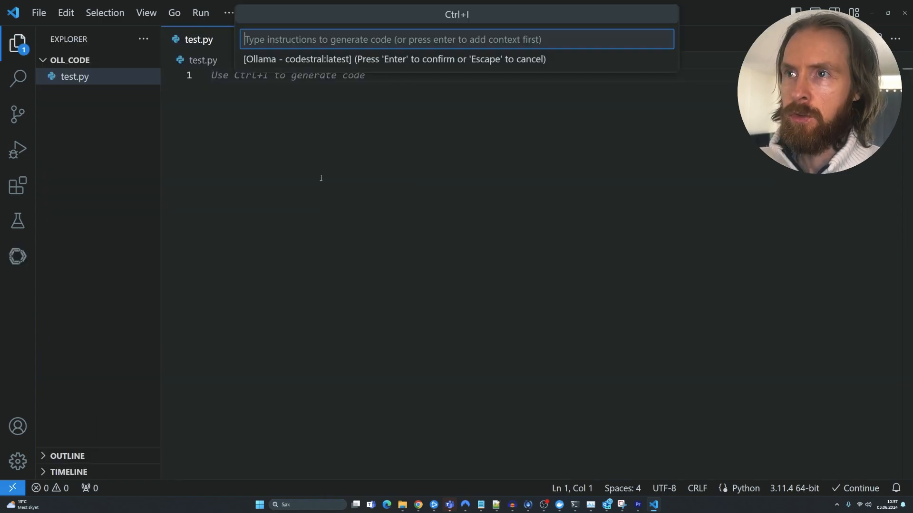
pyautogui.write('in python write a function to count the number of substrings in a string from a user input')
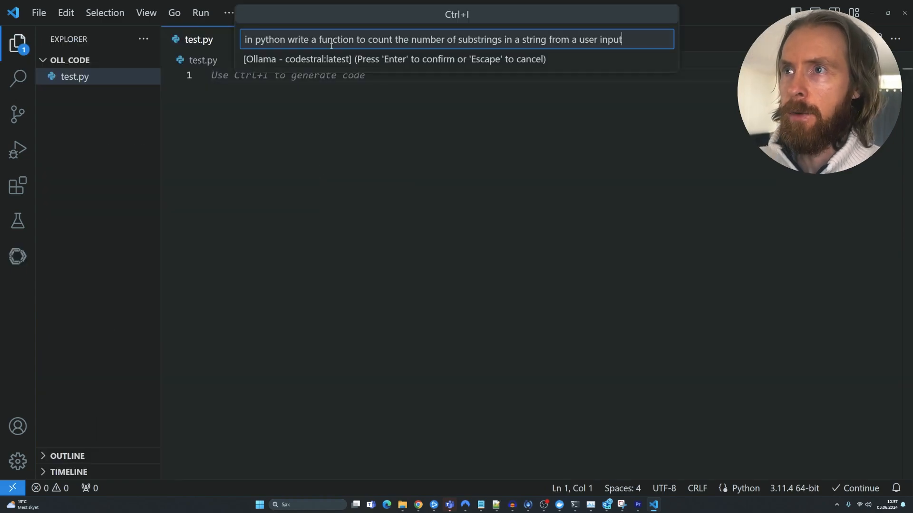
pyautogui.press('Escape')
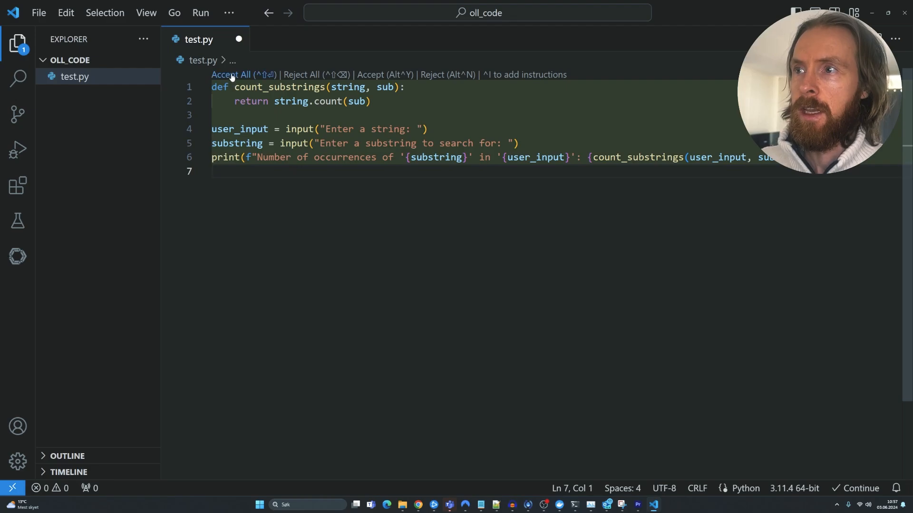
pyautogui.click(230, 74)
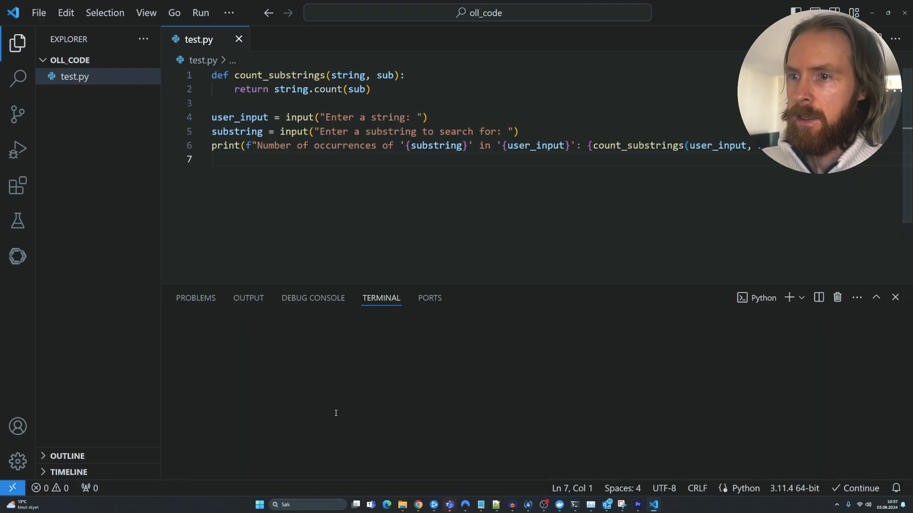
# Run the script and enter the test string 'aaaaaa gloprl' with substring 'a'.
pyautogui.write('a')
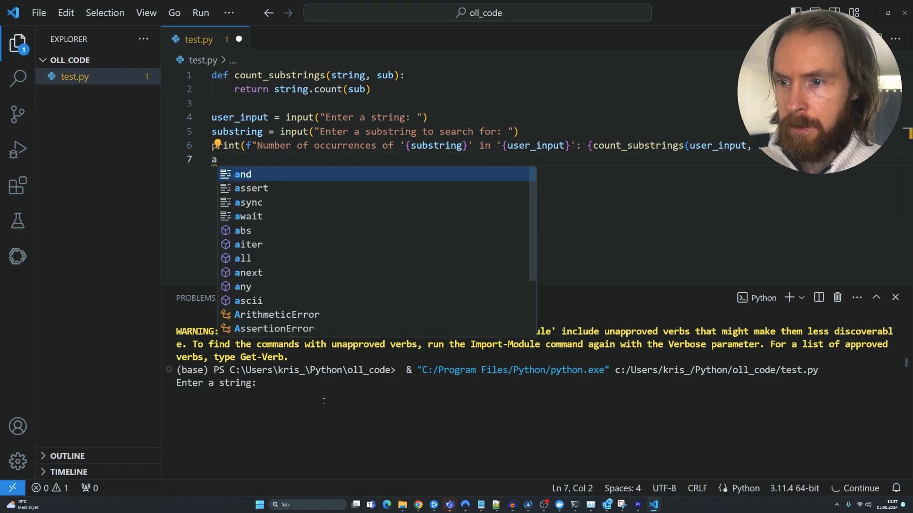
pyautogui.write('aaaaa gloprl gggg')
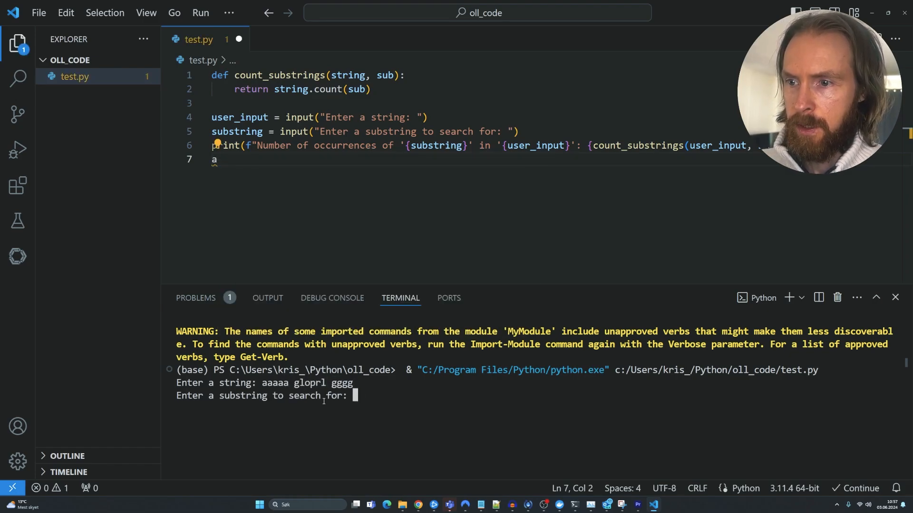
pyautogui.write('a')
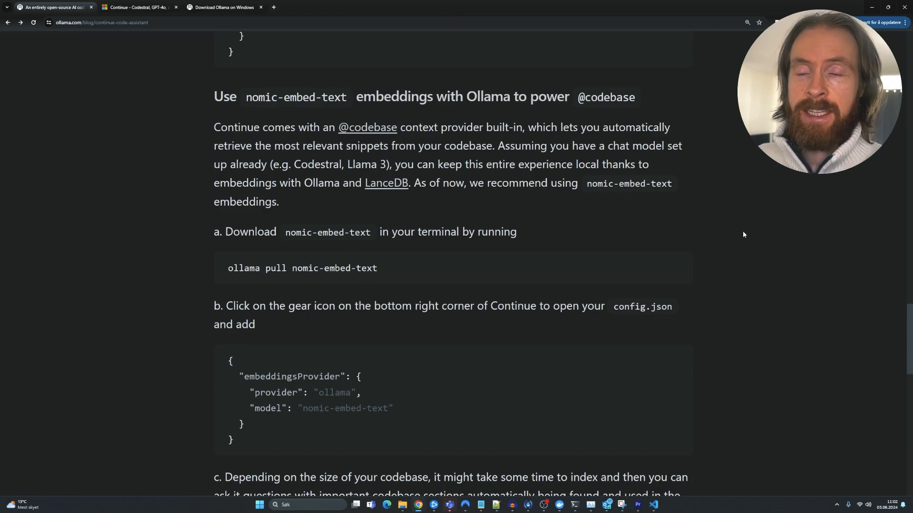
# Highlight the 'ollama pull nomic-embed-text' command and scroll to the embeddings provider config JSON.
pyautogui.moveTo(238, 268); pyautogui.dragTo(378, 268)
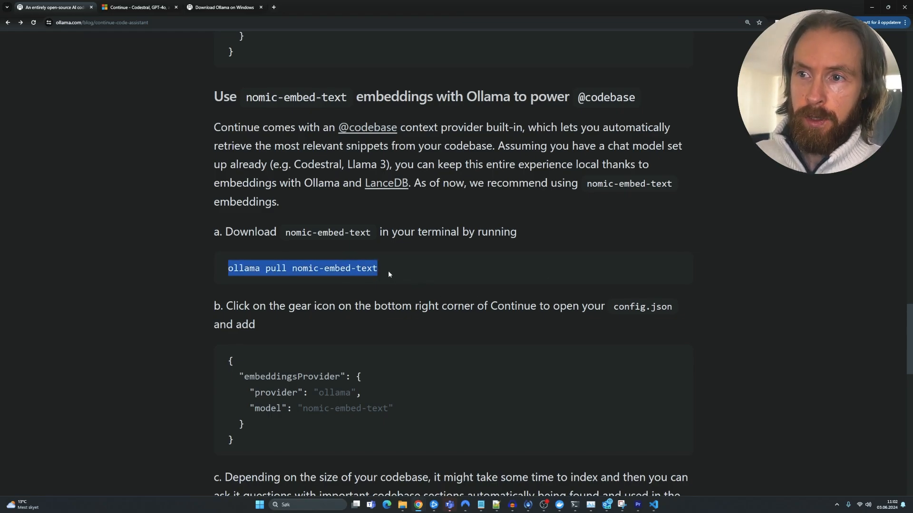
pyautogui.click(344, 331)
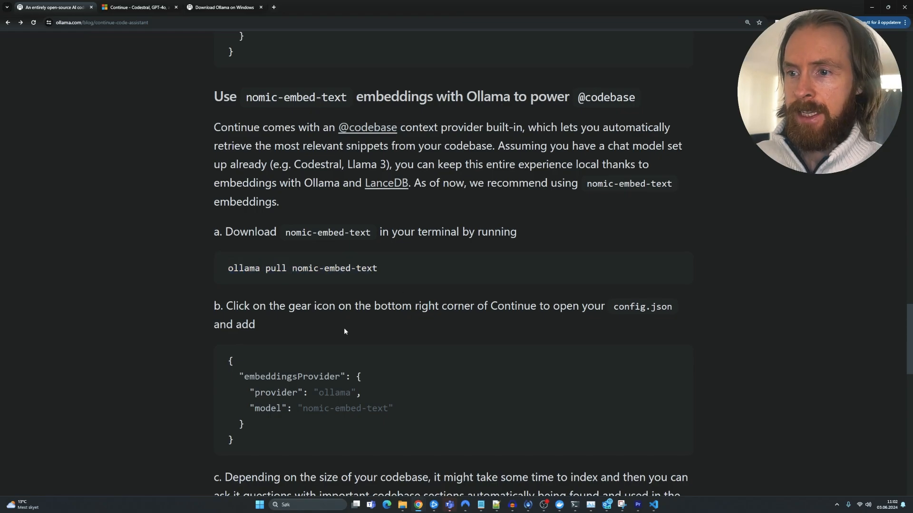
pyautogui.scroll(-3)
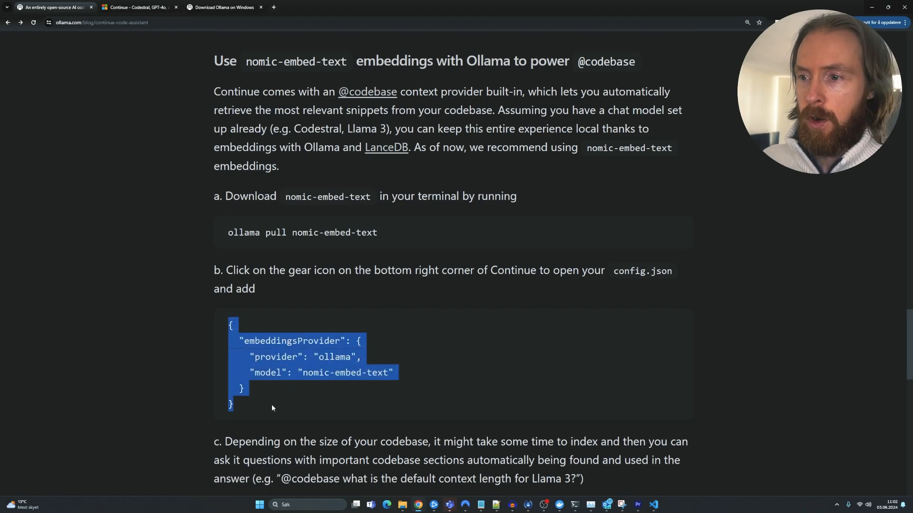
pyautogui.scroll(-3)
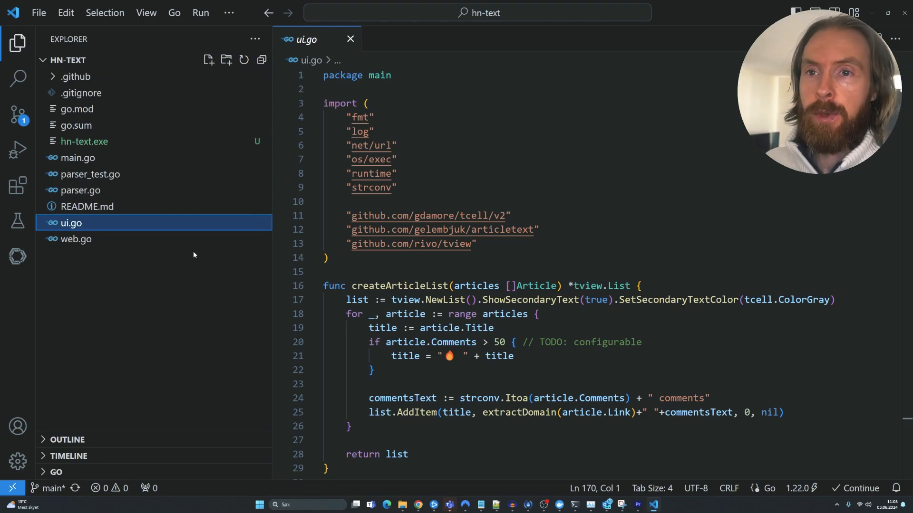
pyautogui.click(17, 256)
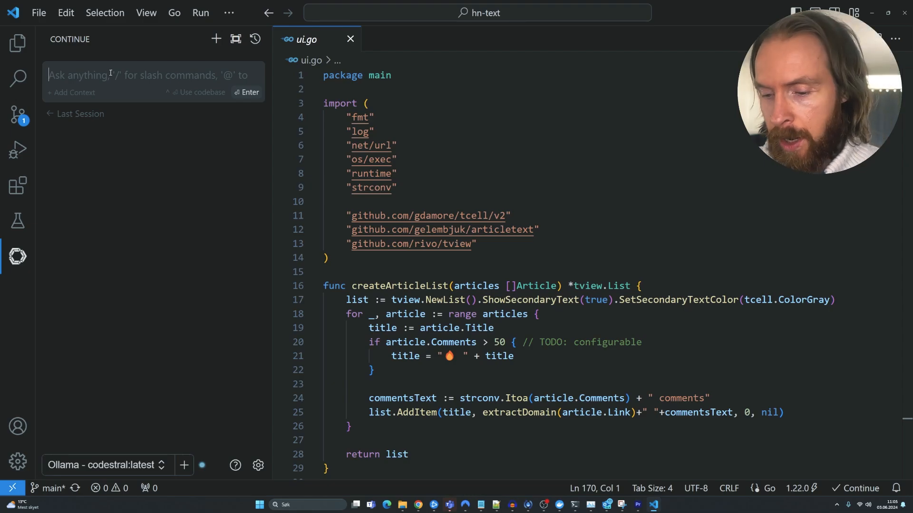
pyautogui.write('@codebase can you explain how the codebase works for me?')
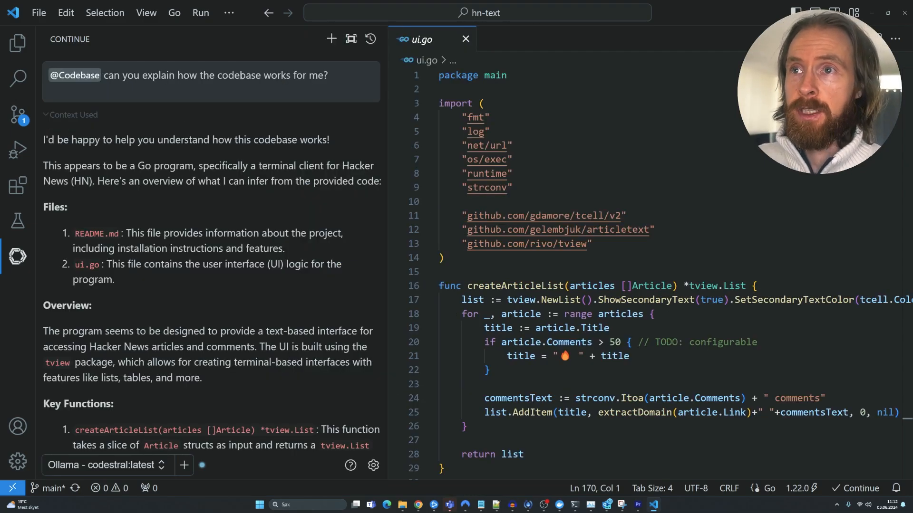
pyautogui.moveTo(115, 166); pyautogui.dragTo(161, 166)
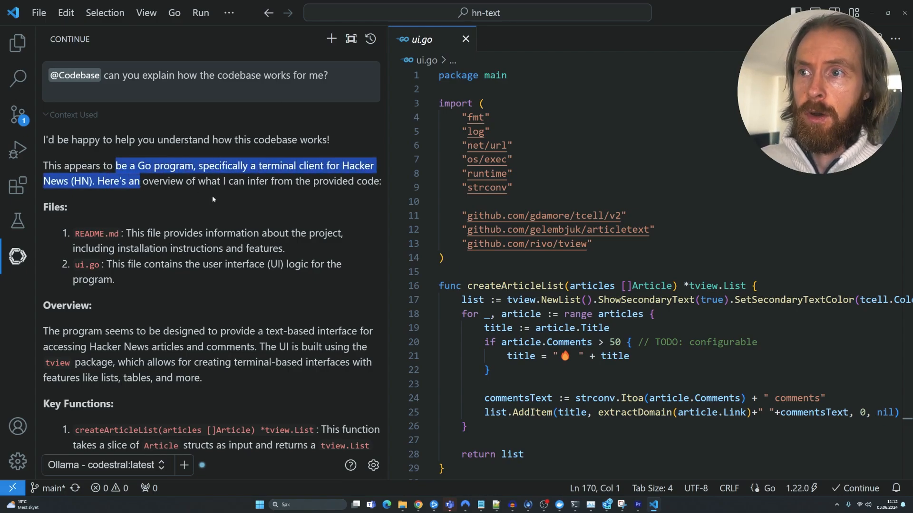
pyautogui.scroll(-3)
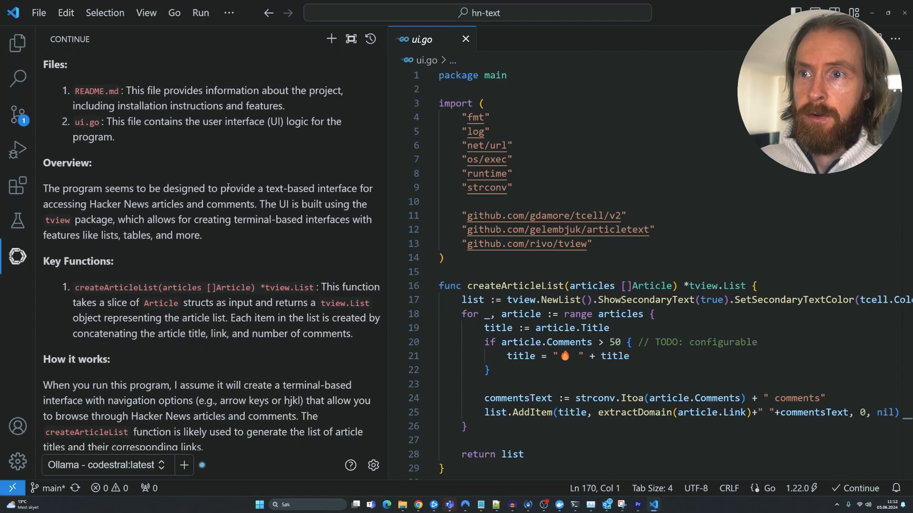
pyautogui.moveTo(221, 188); pyautogui.dragTo(121, 205)
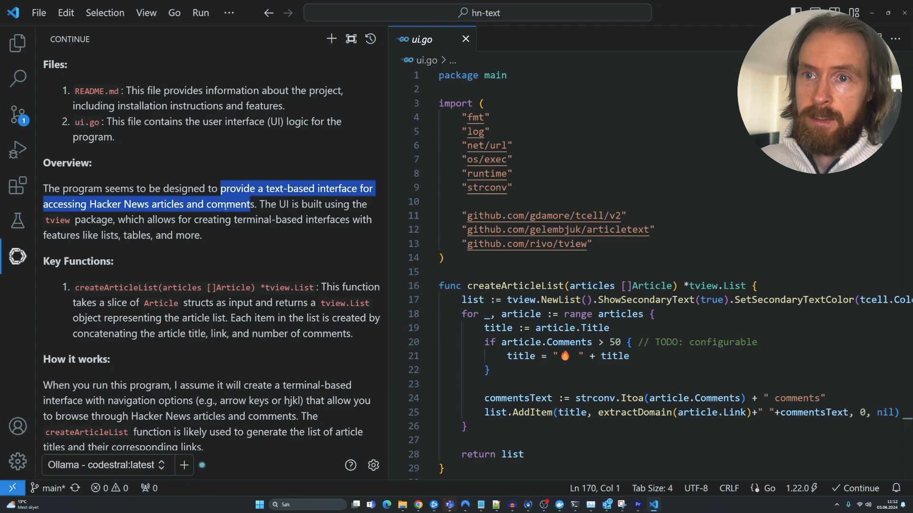
# Ask 'how can i test it?' and select the 'cd hn-text/' command from its testing steps.
pyautogui.write('how can i test it?')
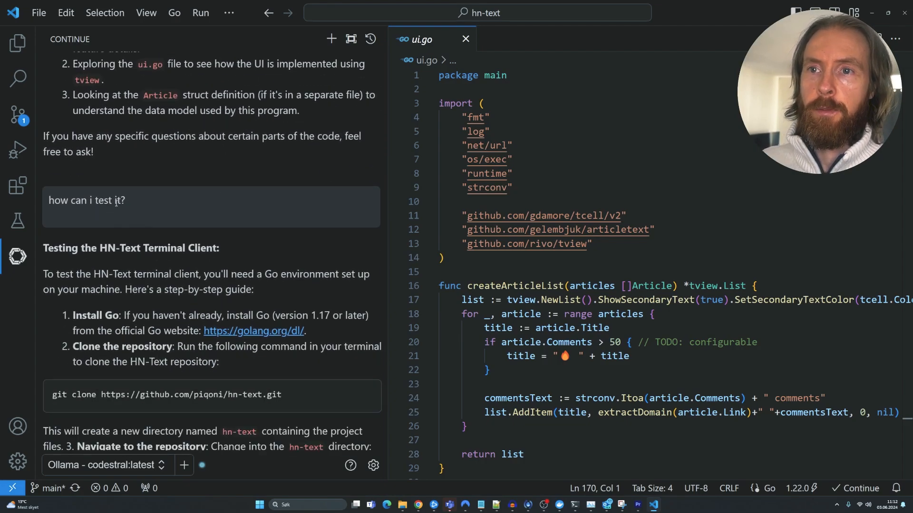
pyautogui.scroll(-3)
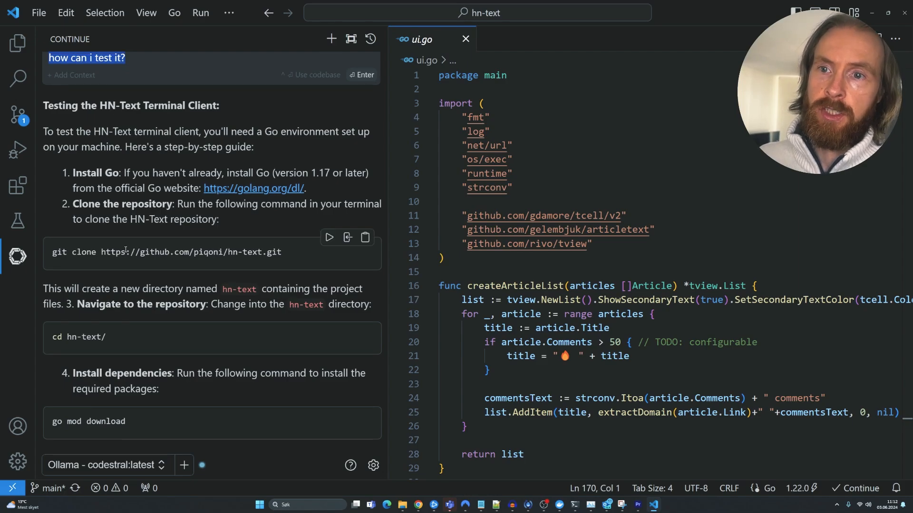
pyautogui.tripleClick(167, 252)
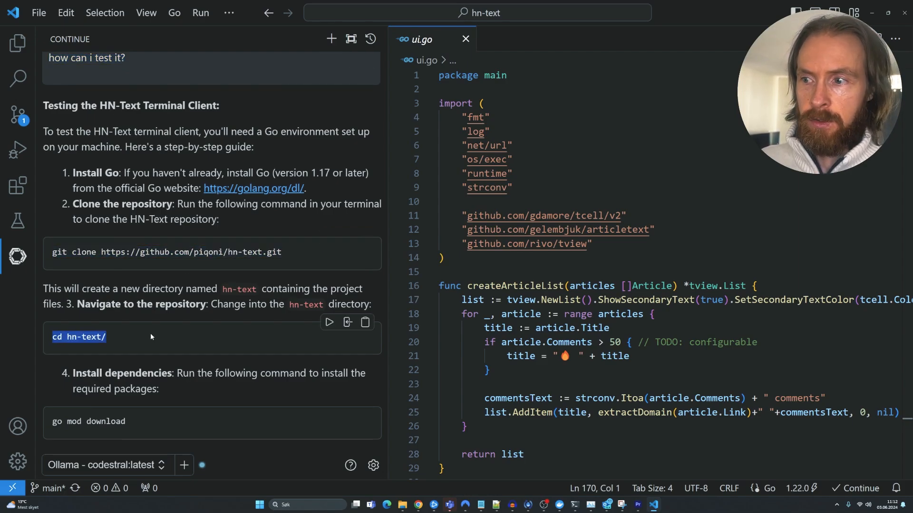
# Run 'go mod download', 'go build .' and './hn-text' from Continue's steps in a project terminal.
pyautogui.click(145, 12)
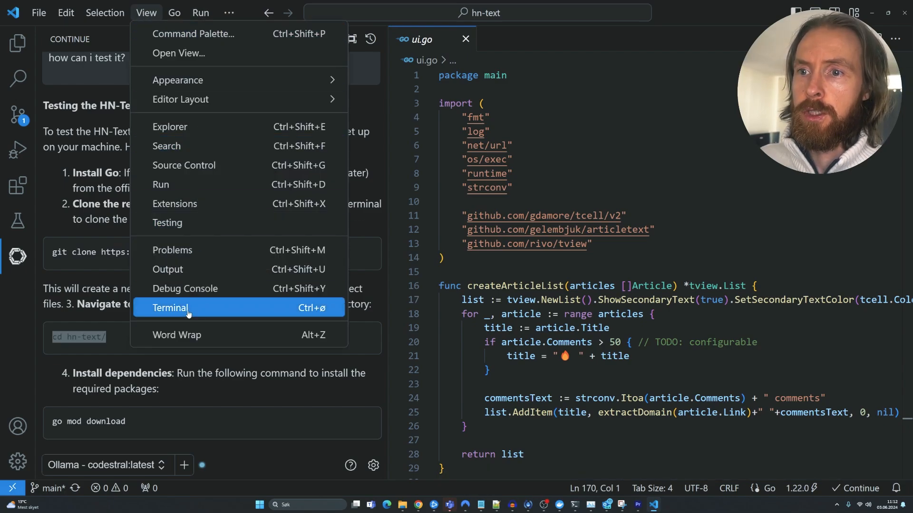
pyautogui.click(169, 307)
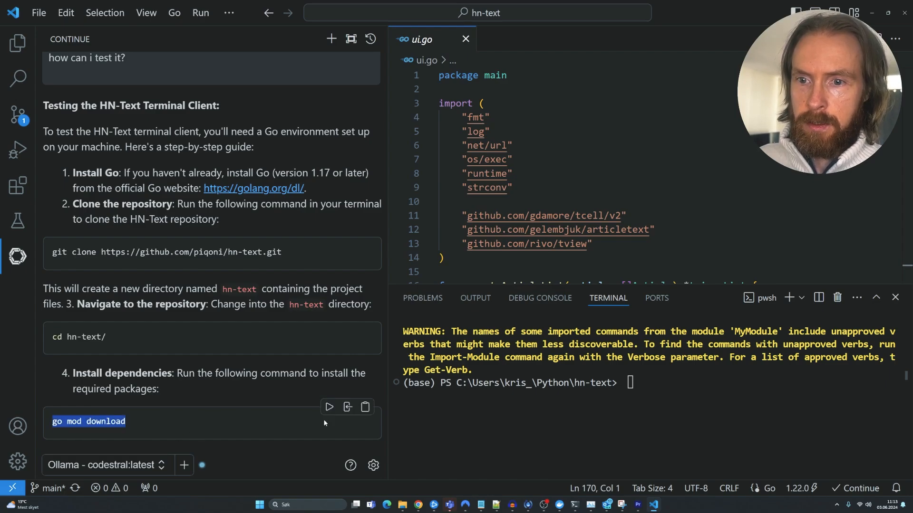
pyautogui.click(347, 407)
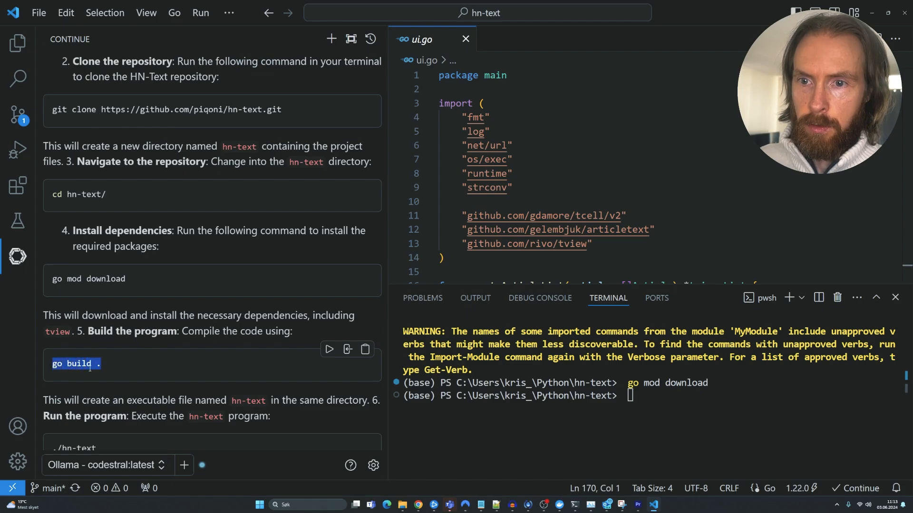
pyautogui.click(346, 349)
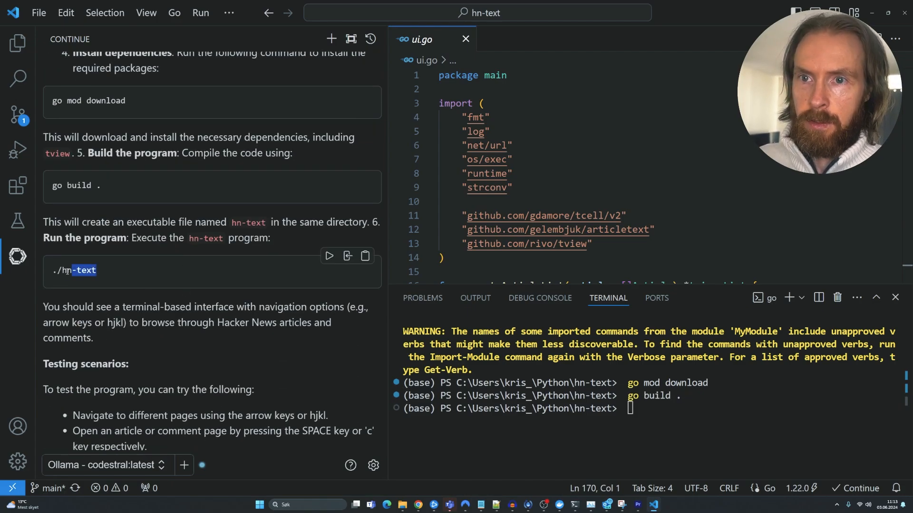
pyautogui.click(347, 256)
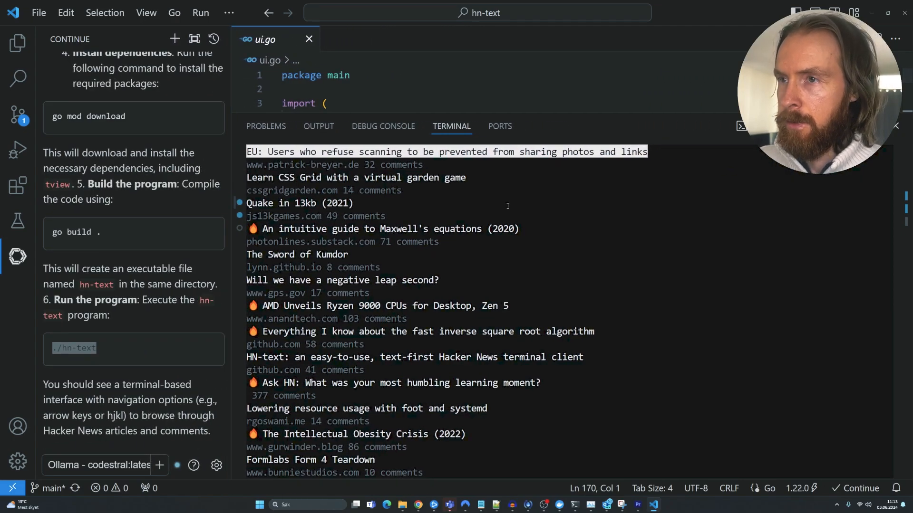
# Arrow down through the Hacker News story list running in the terminal.
pyautogui.press('down')
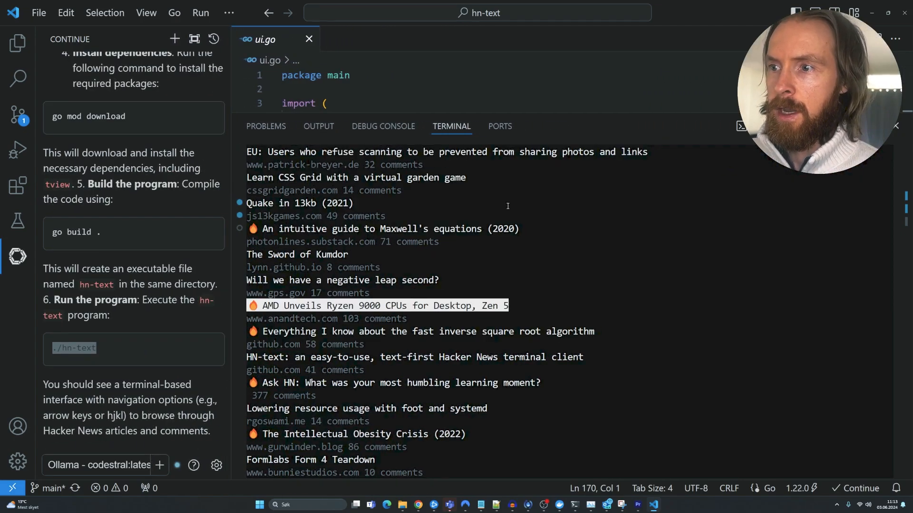
pyautogui.press('Down')
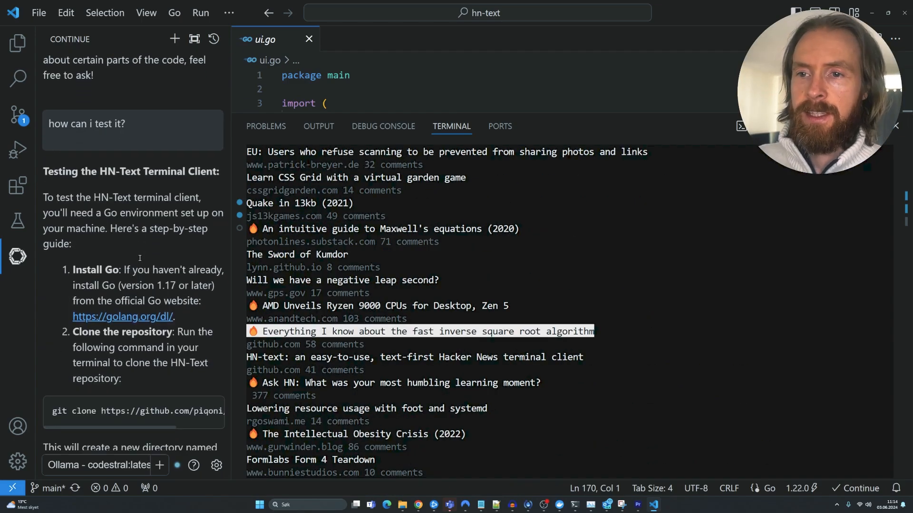
pyautogui.scroll(-3)
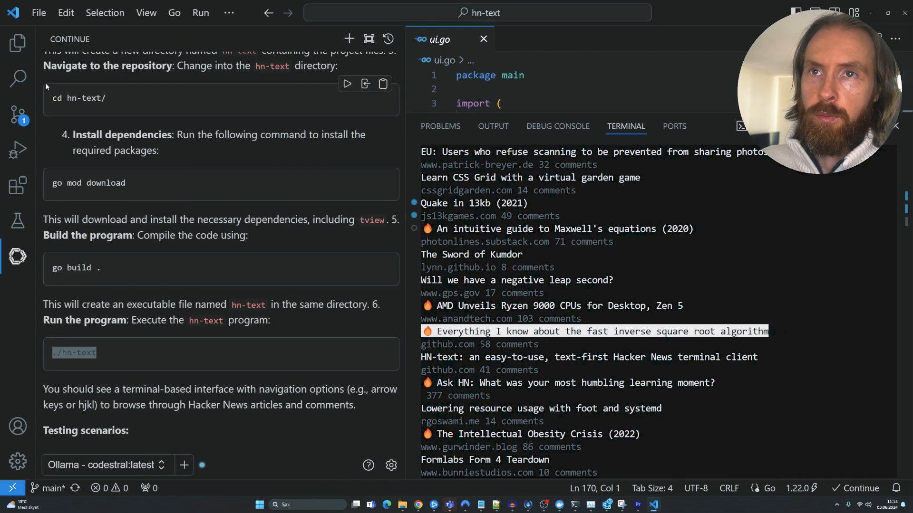
# Show the Explorer file list, now including the built hn-text.exe.
pyautogui.click(18, 43)
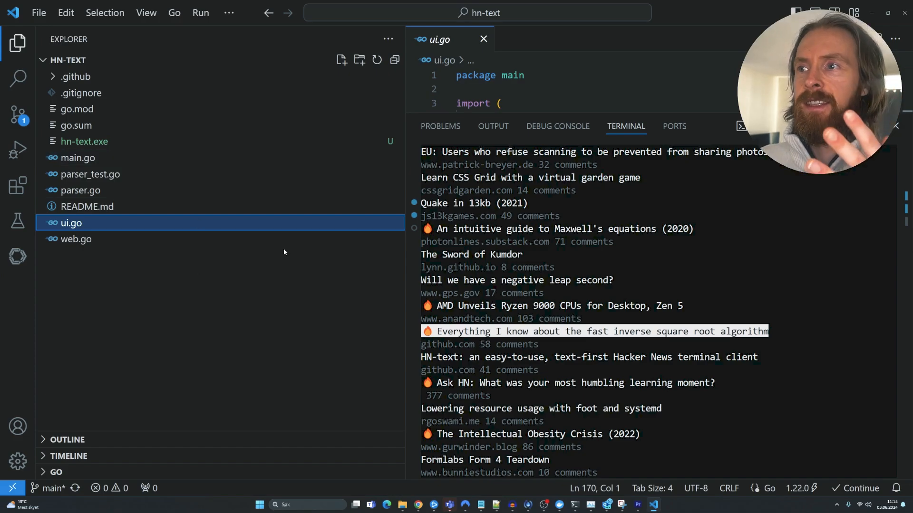
pyautogui.moveTo(345, 224)
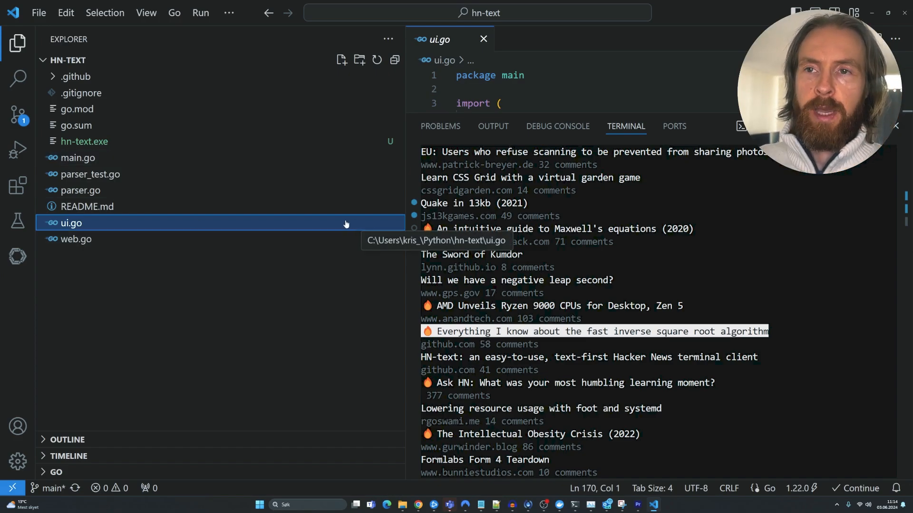
pyautogui.moveTo(219, 296)
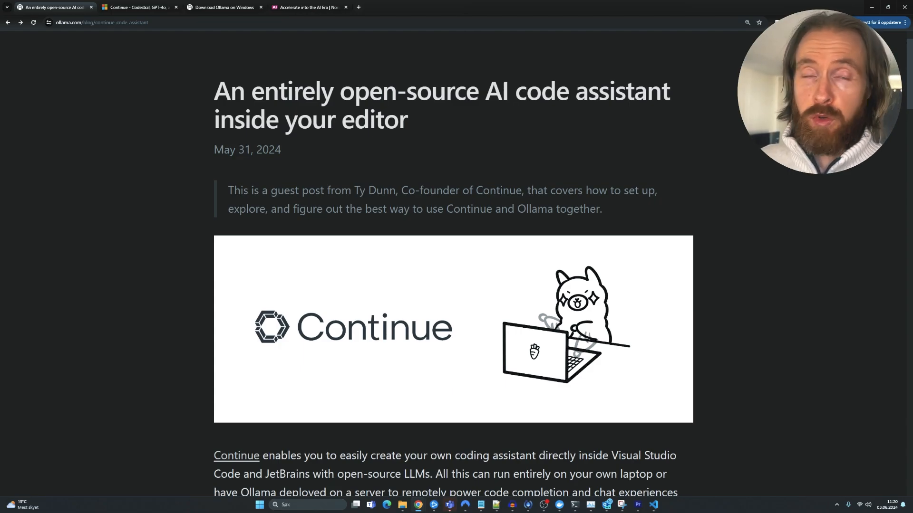
# Switch to the Nordic AI Summit 2024 tab and scroll through its Speakers section and back up.
pyautogui.click(309, 7)
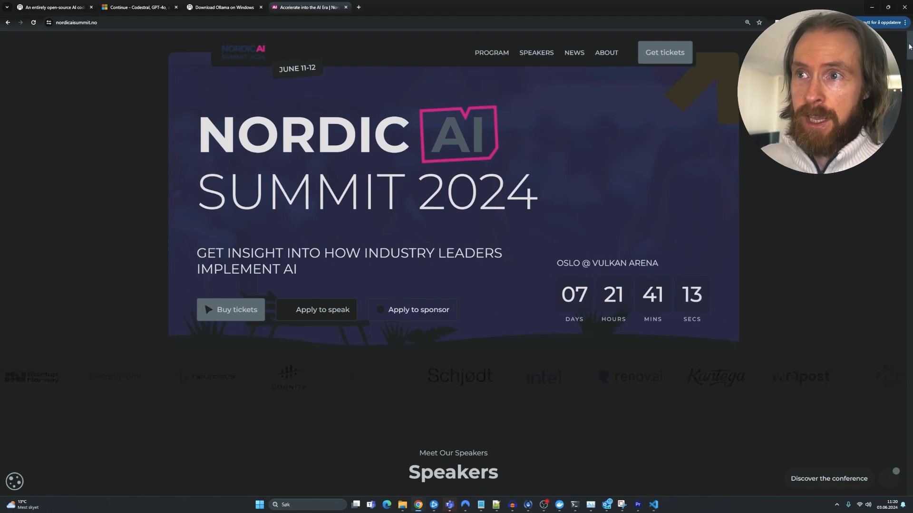
pyautogui.scroll(-3)
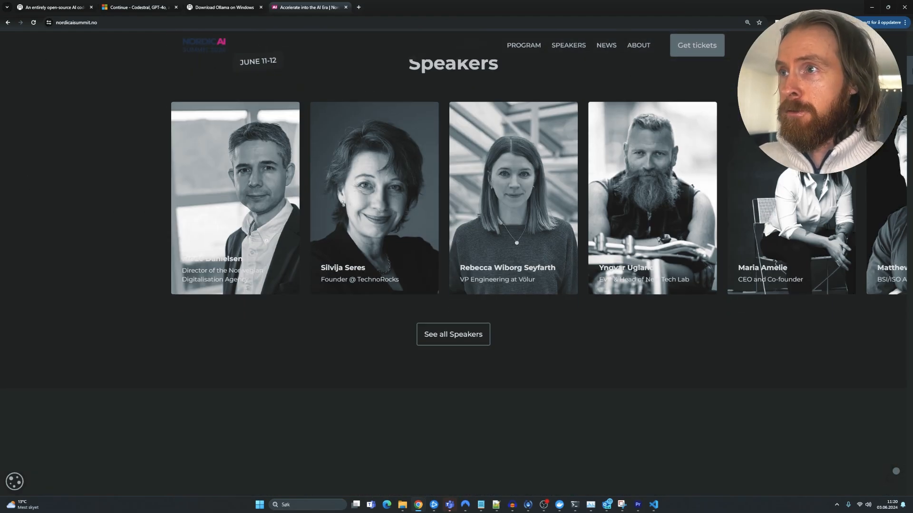
pyautogui.scroll(3)
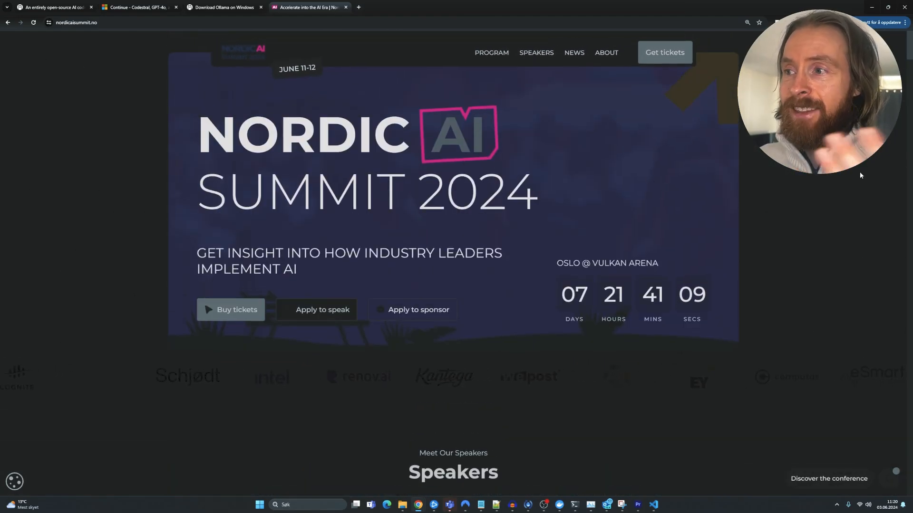